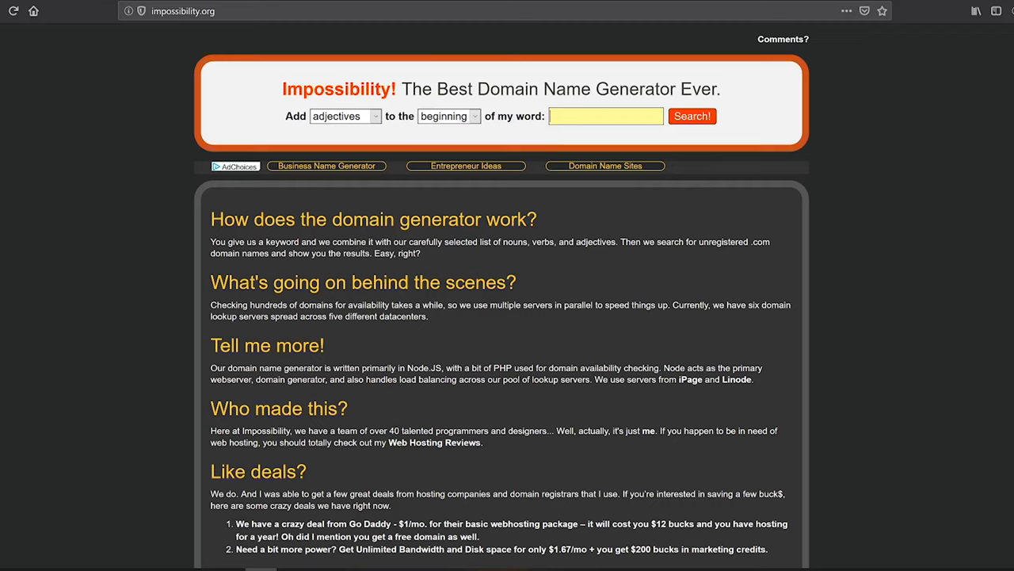
- Search Impossibility.org for unregistered .com names adding adjectives before 'webdesign'
text(we)
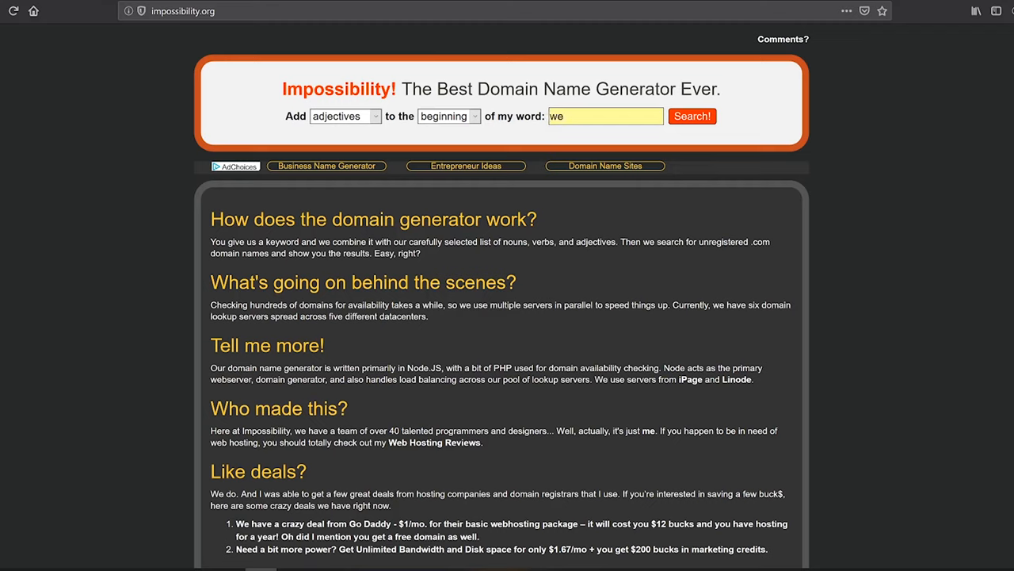
text(bdesign)
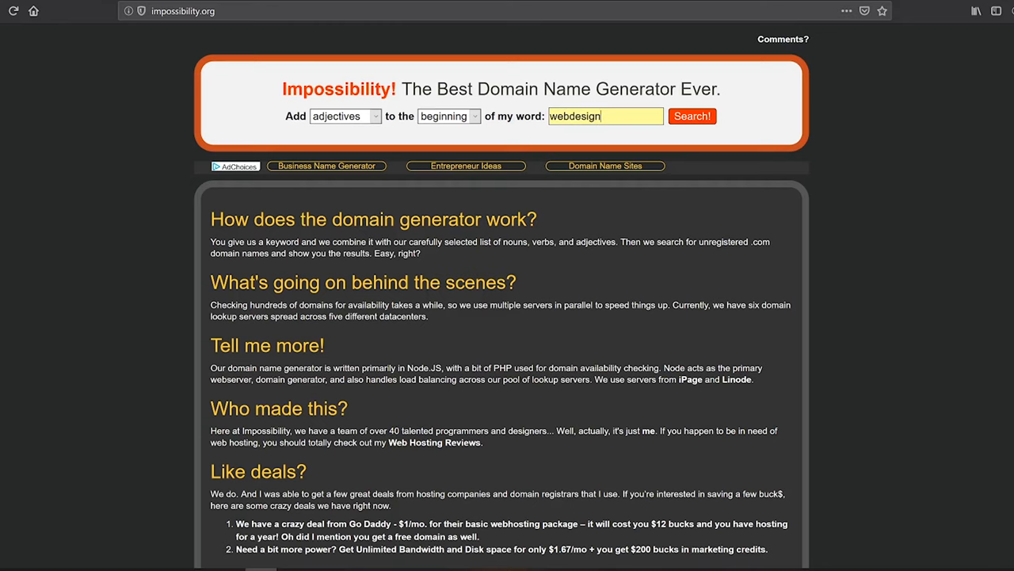
click(692, 116)
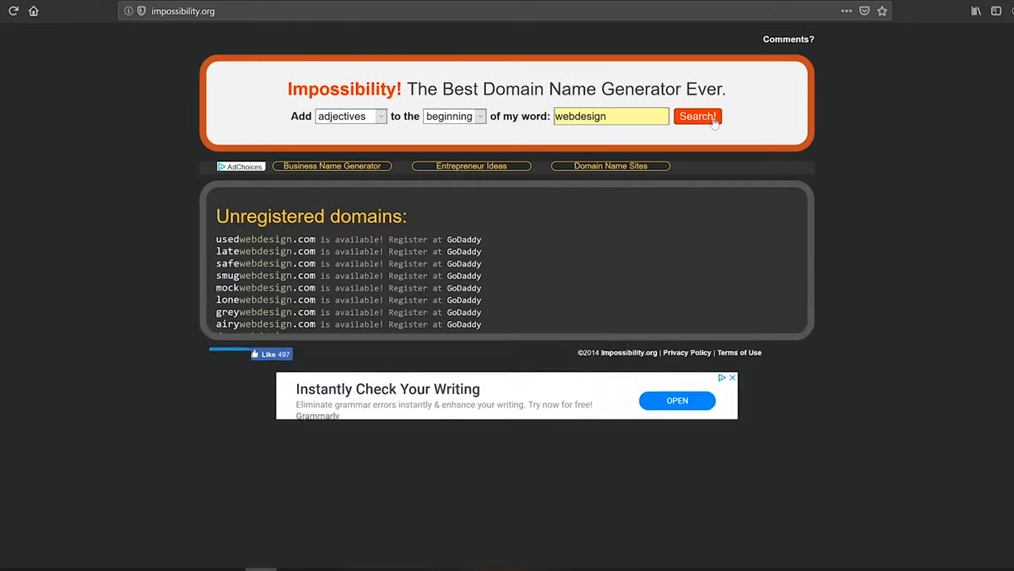
click(696, 116)
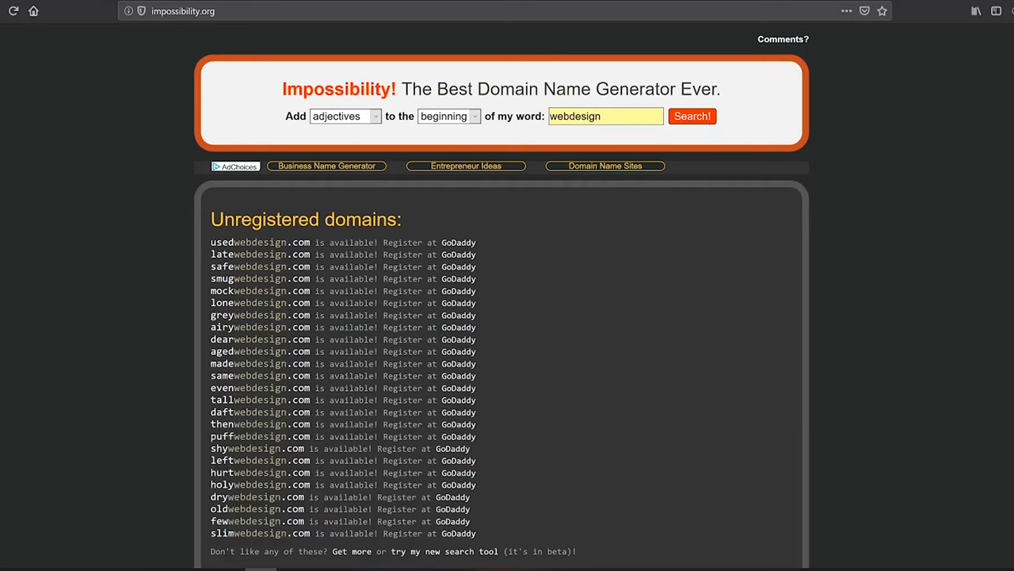
mouse_move(260, 279)
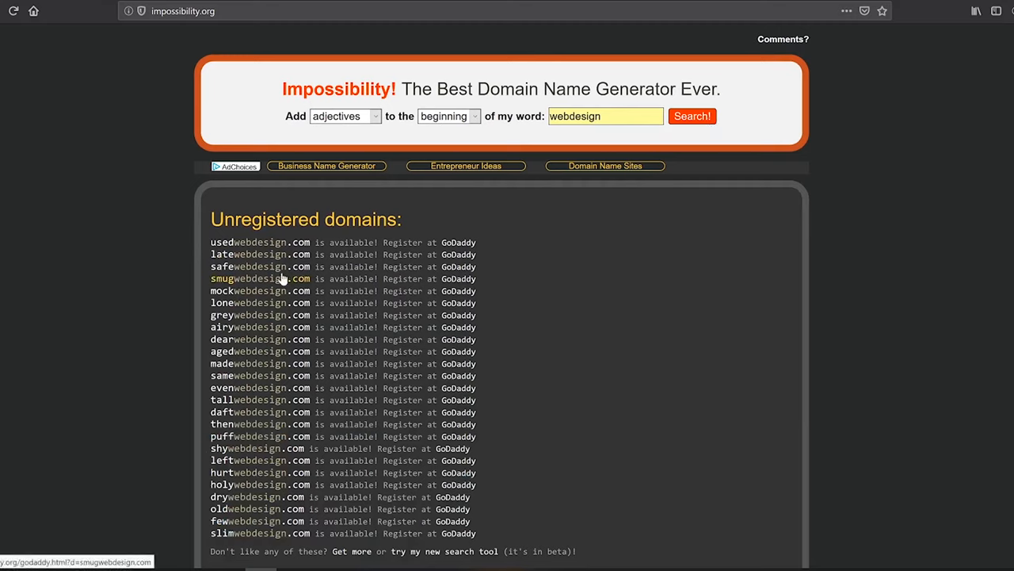
mouse_move(282, 266)
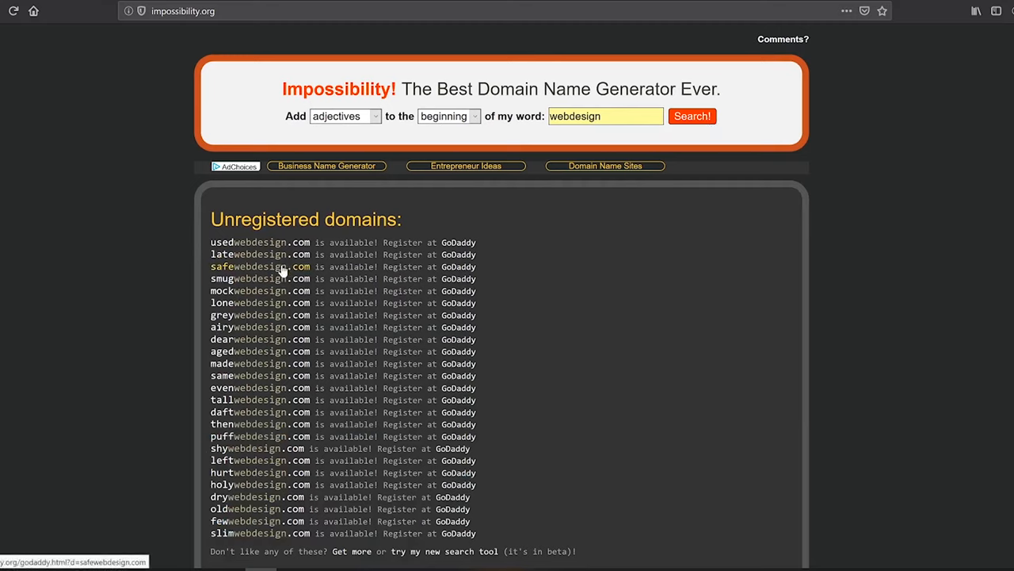
mouse_move(90, 361)
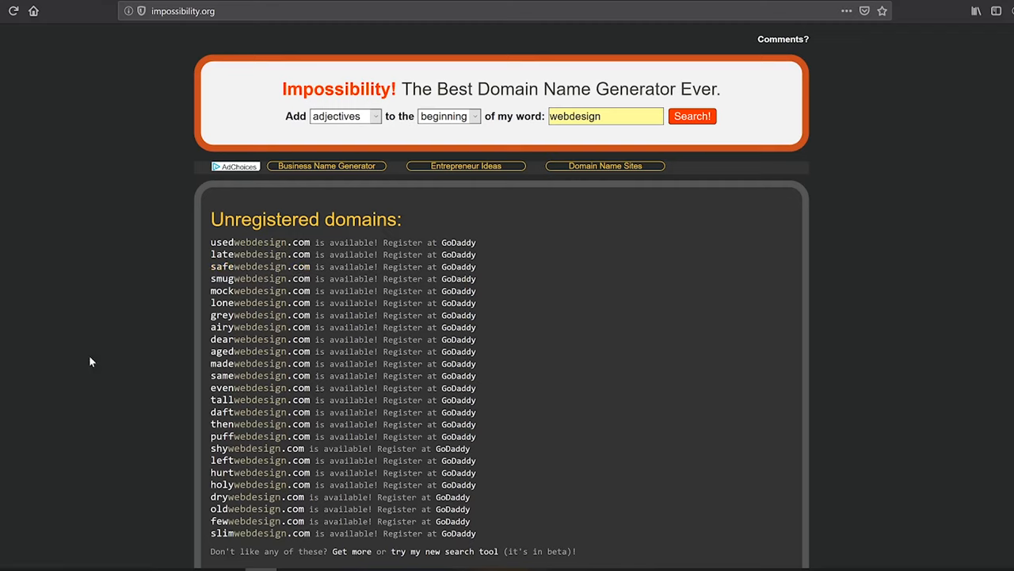
mouse_move(624, 111)
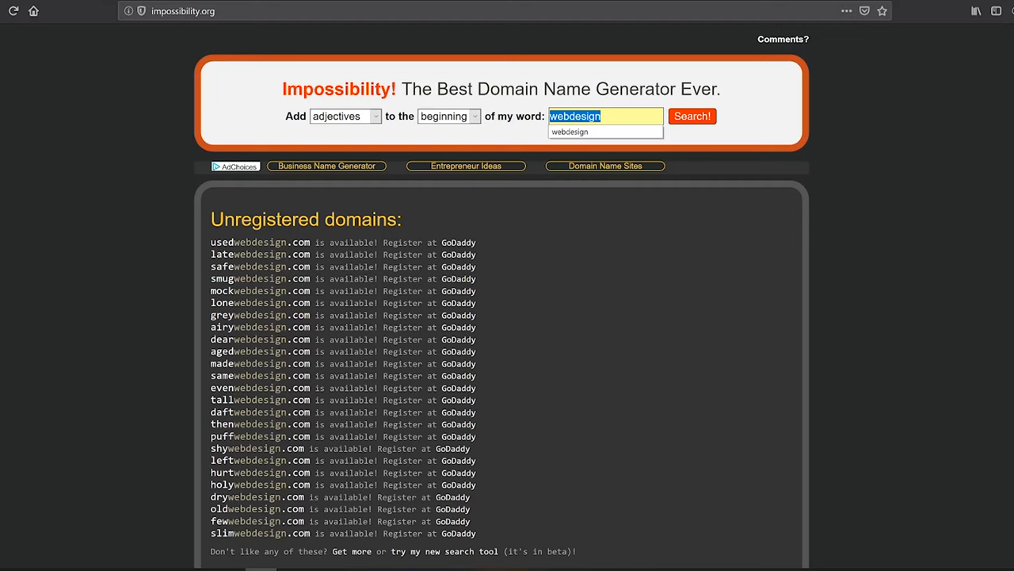
- Replace the search word with 'tshirt' to list adjective-prefixed .com domains
text(tshirt)
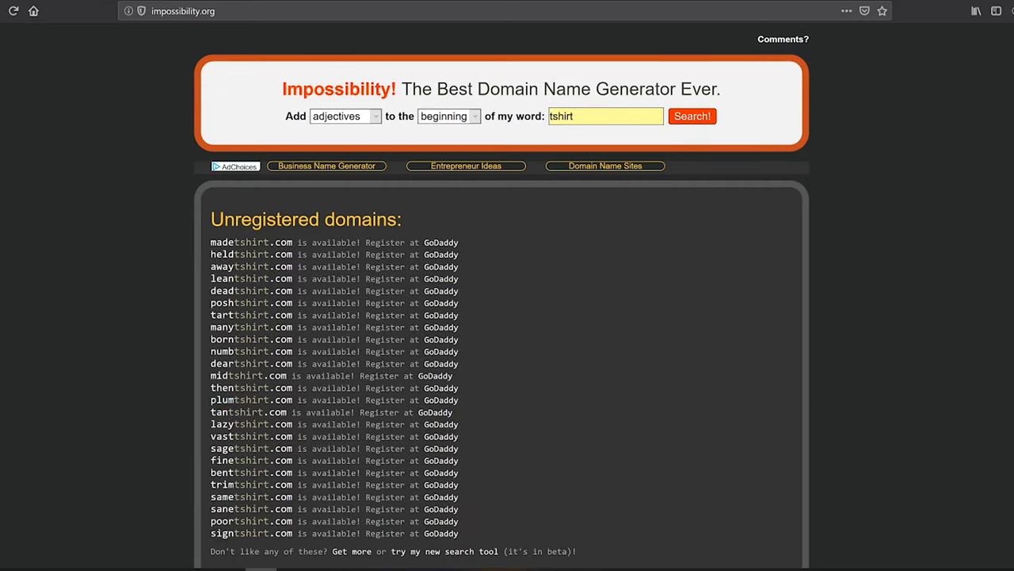
mouse_move(102, 247)
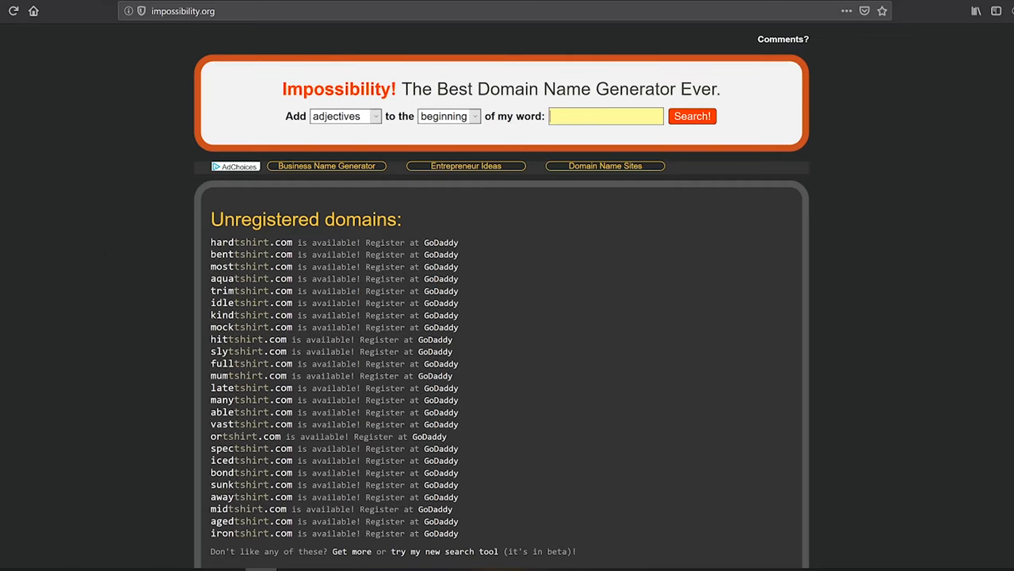
- Search for unregistered adjective-prefixed .com domains built on 'furniture'
text(fu)
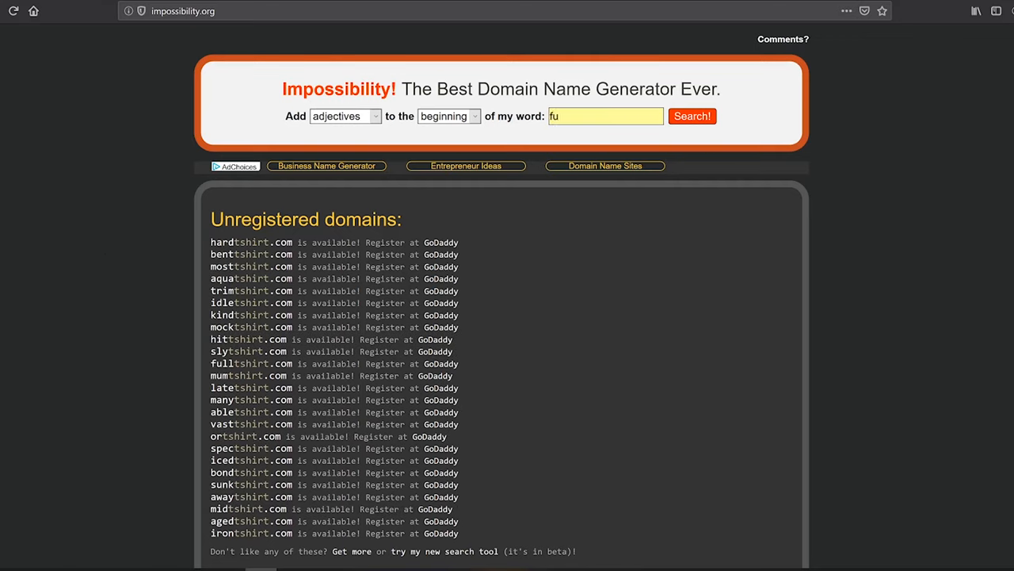
text(rniture)
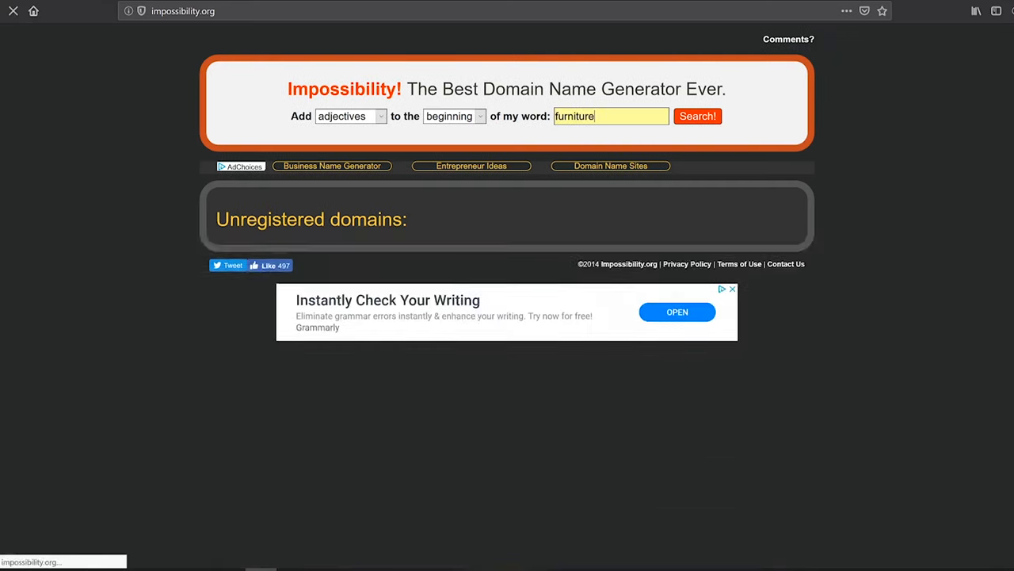
click(698, 116)
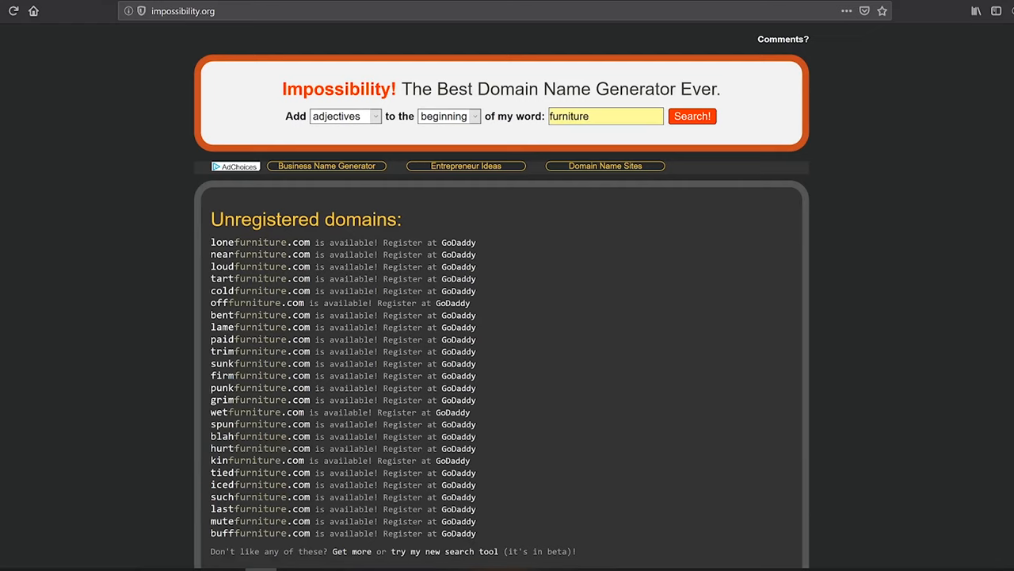
click(346, 115)
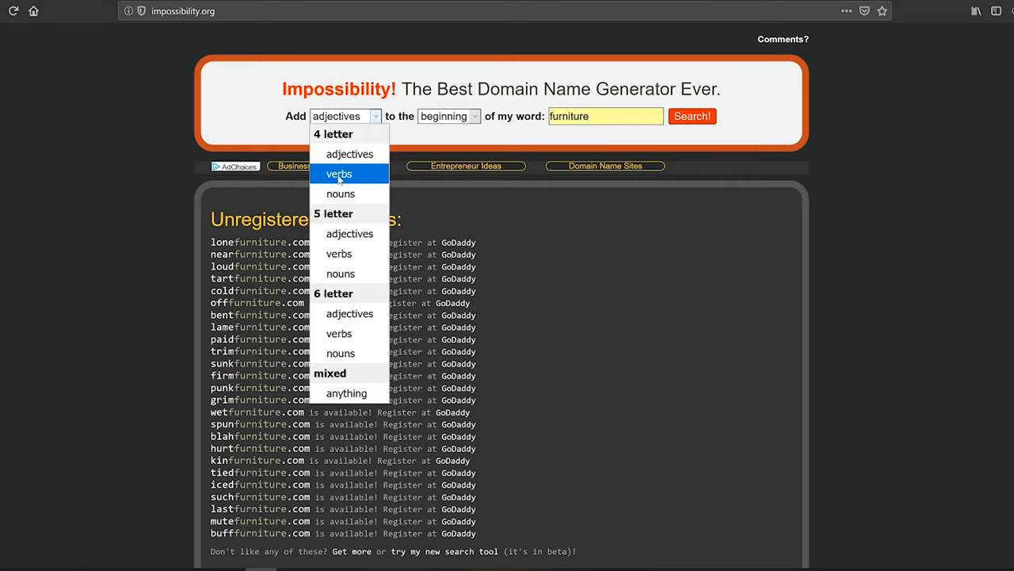
- Rerun the furniture search with verbs, then choose five-letter adjectives as word type
click(340, 173)
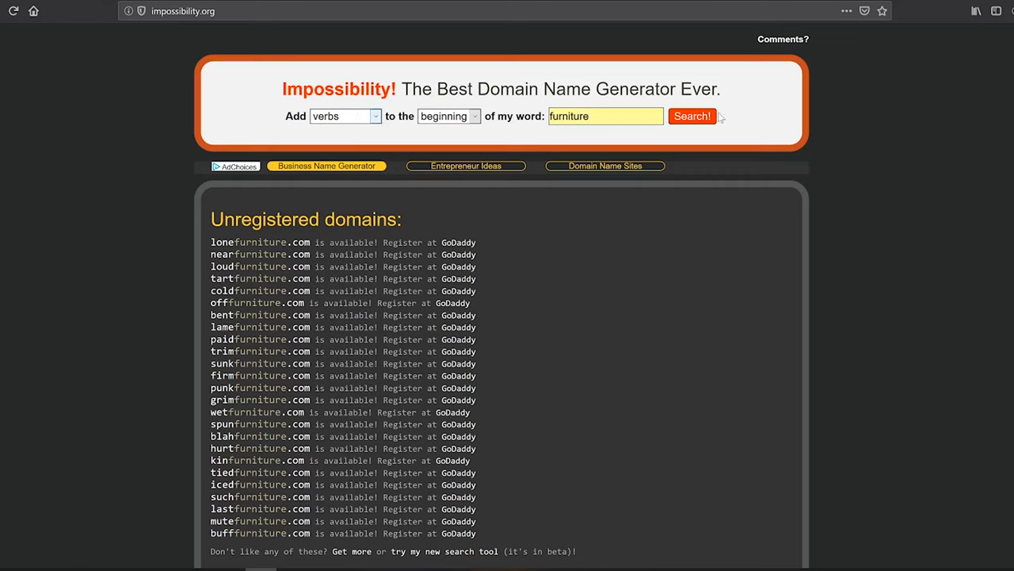
click(691, 115)
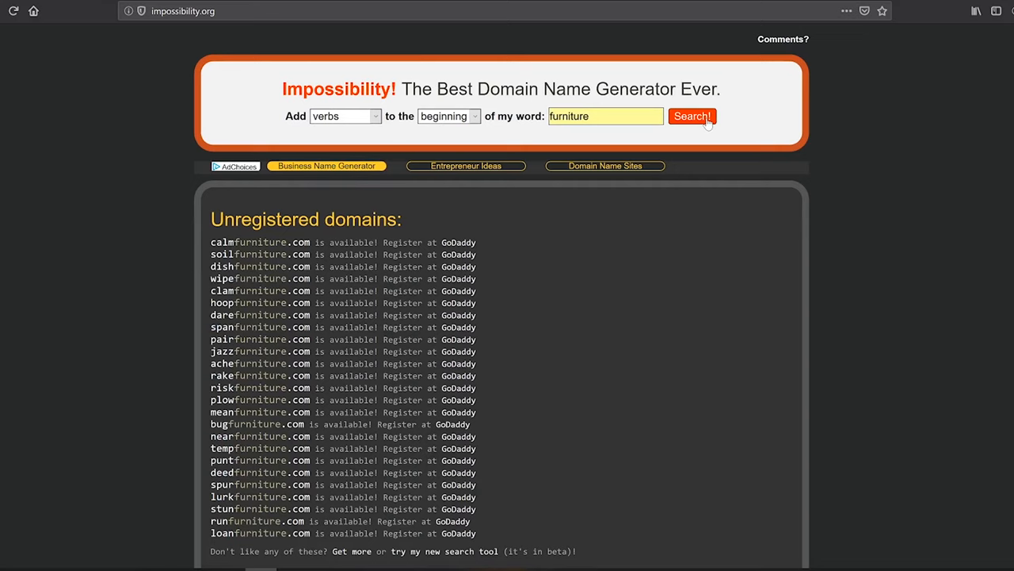
mouse_move(402, 105)
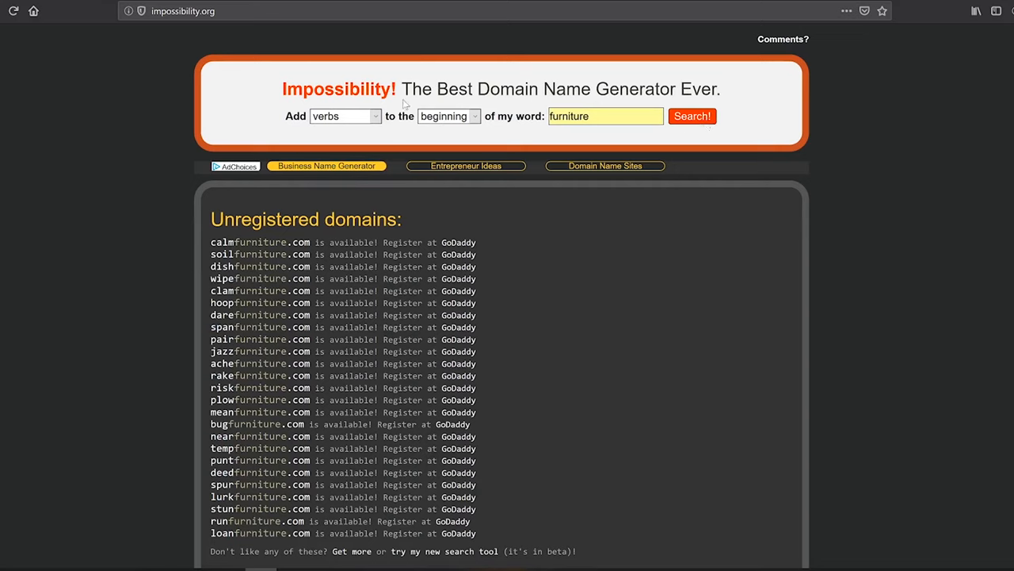
click(345, 115)
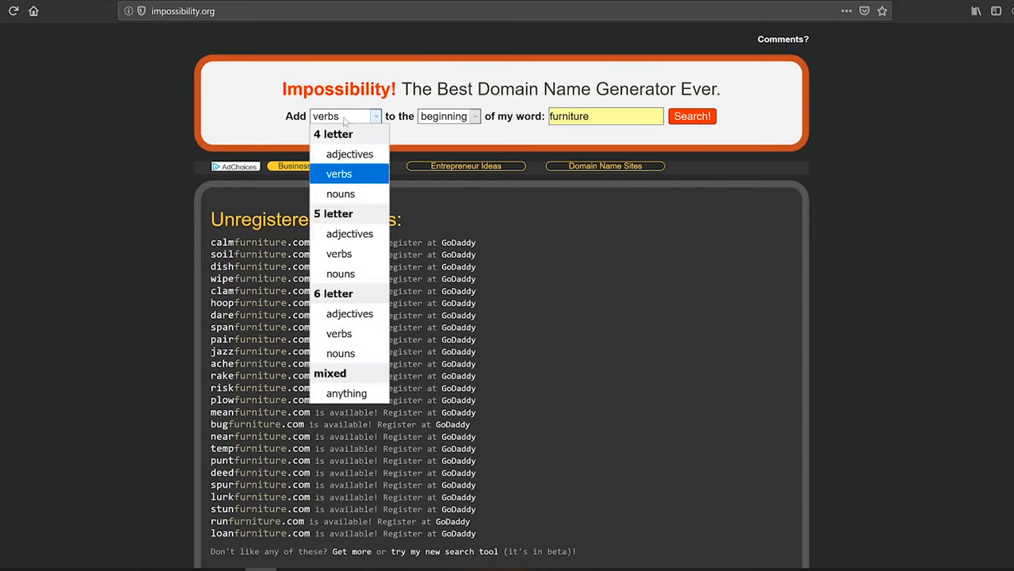
mouse_move(348, 154)
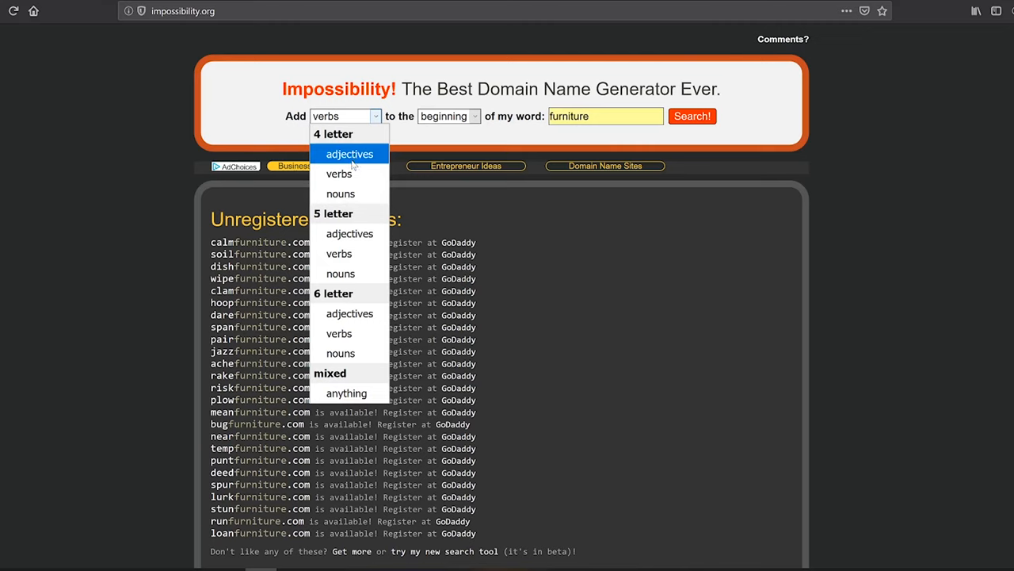
mouse_move(340, 254)
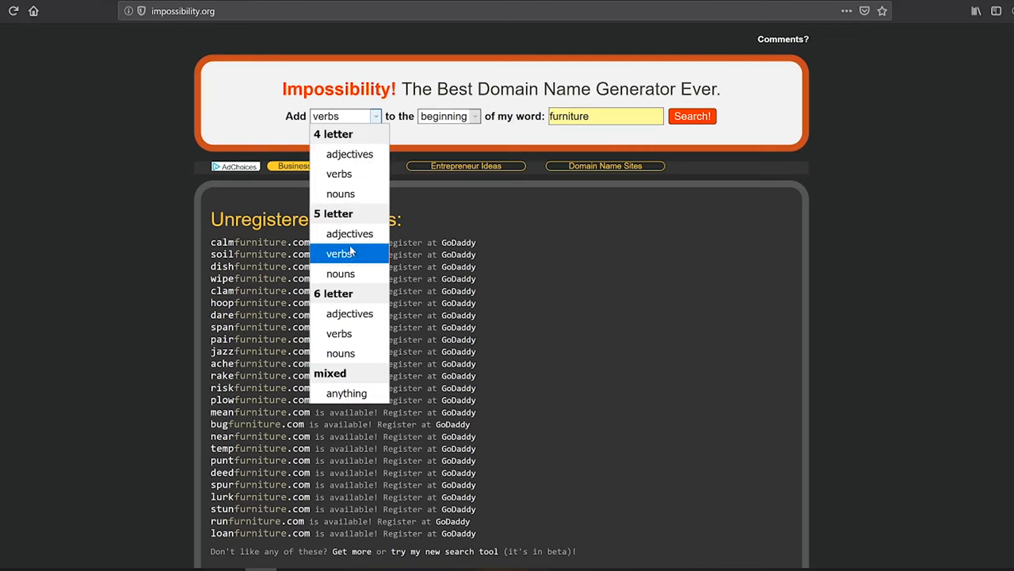
mouse_move(348, 233)
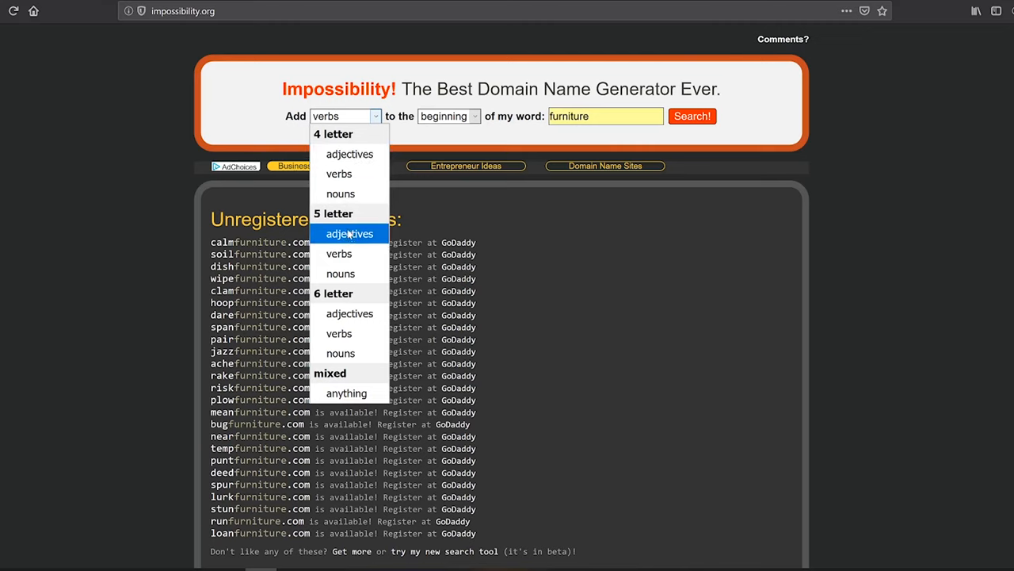
click(349, 233)
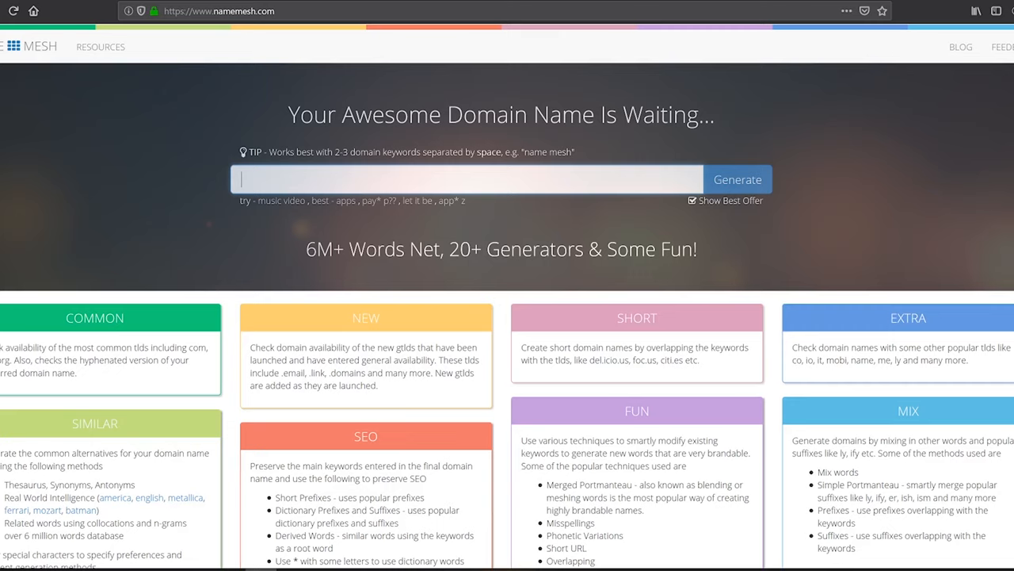
- Generate NameMesh domain suggestions for 'website design' and look through the results
text(website design)
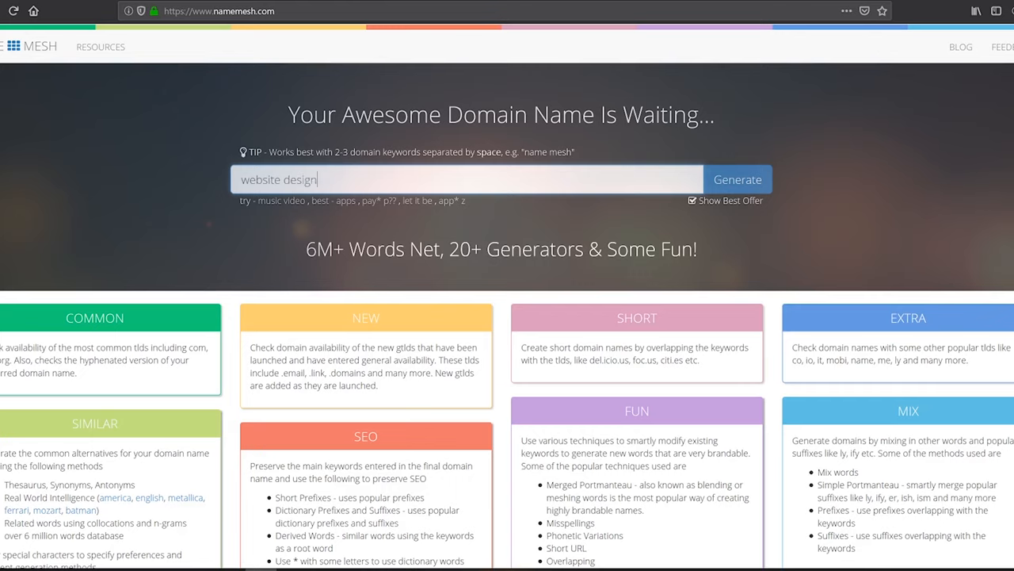
click(737, 177)
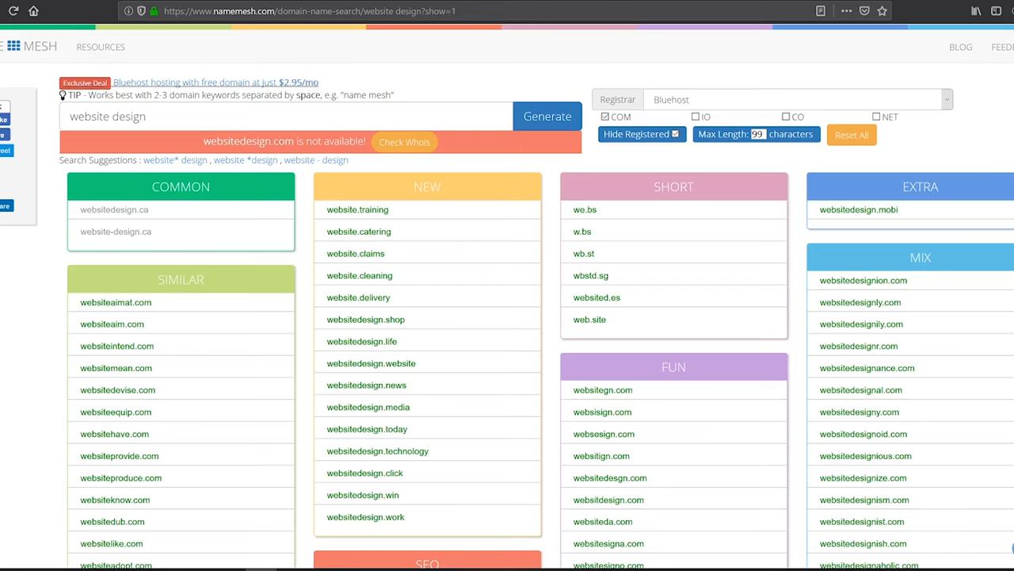
scroll(down, 3)
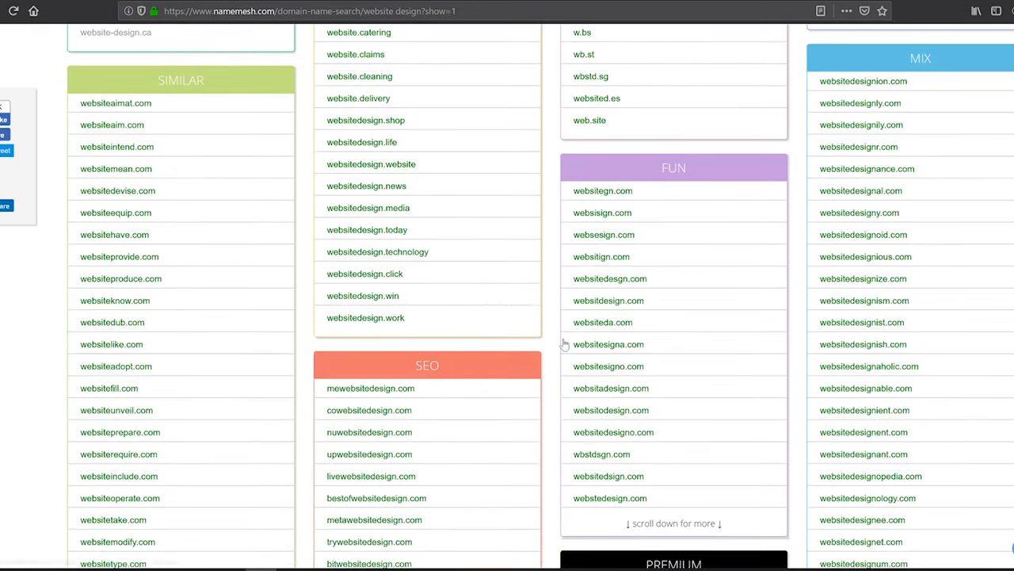
mouse_move(551, 352)
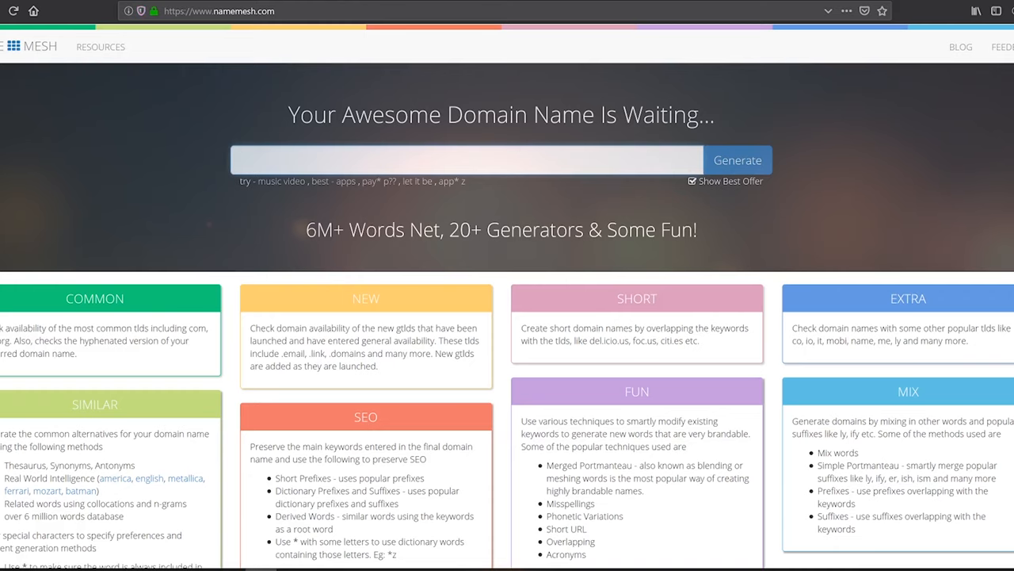
- Generate NameMesh domain suggestions for 'furniture toronto'
text(fun)
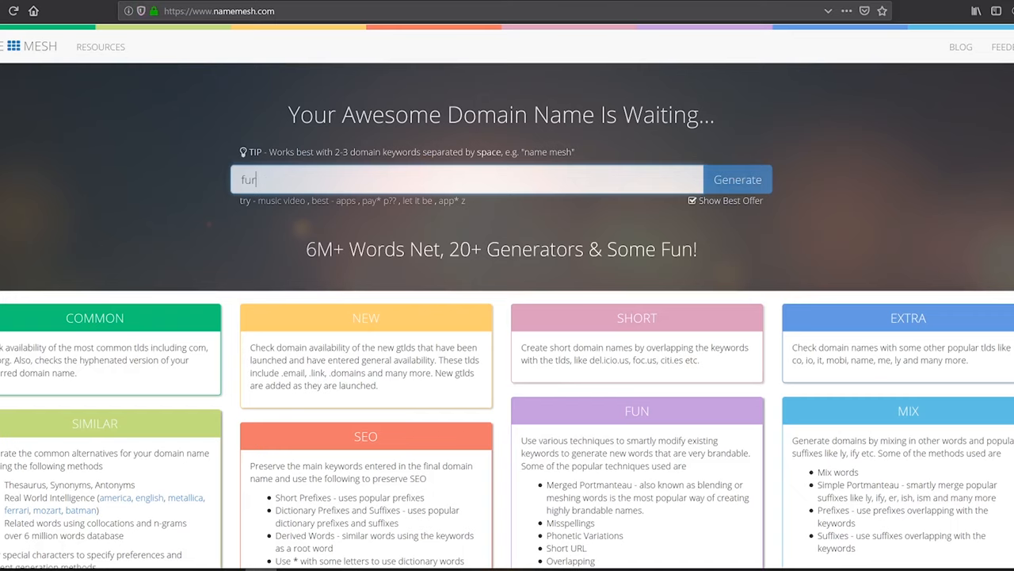
text(furniture toronto)
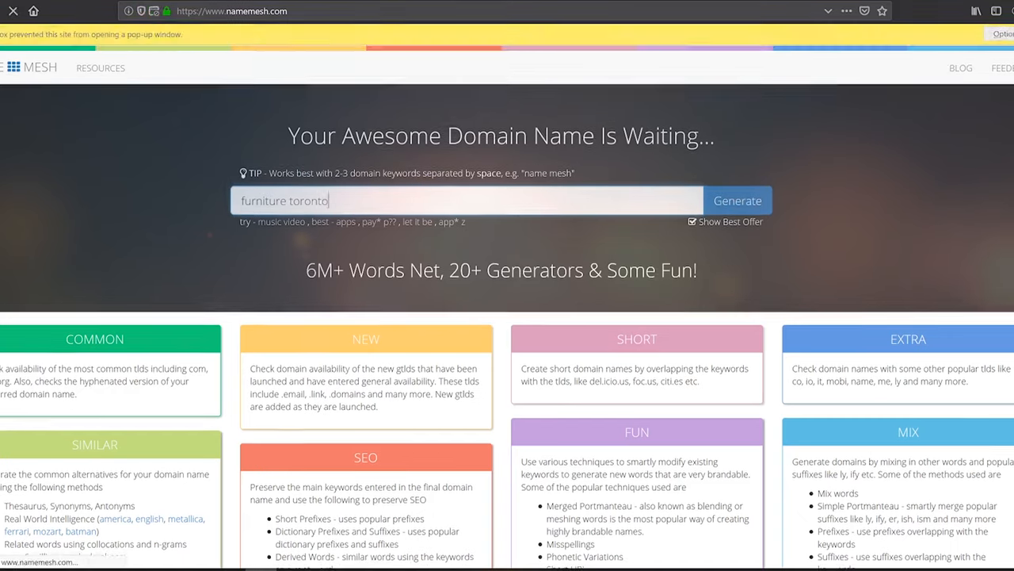
click(737, 199)
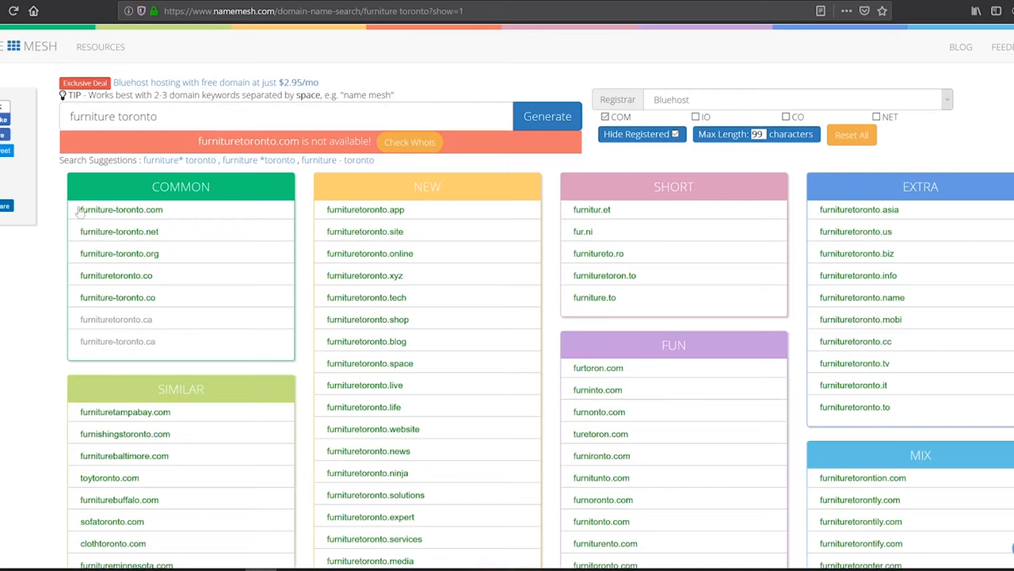
mouse_move(168, 276)
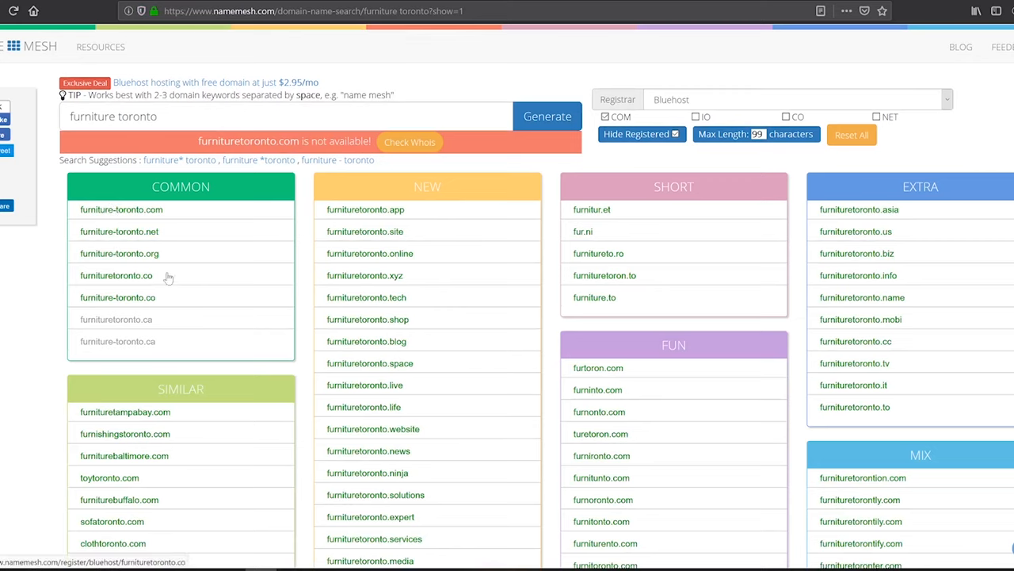
mouse_move(317, 180)
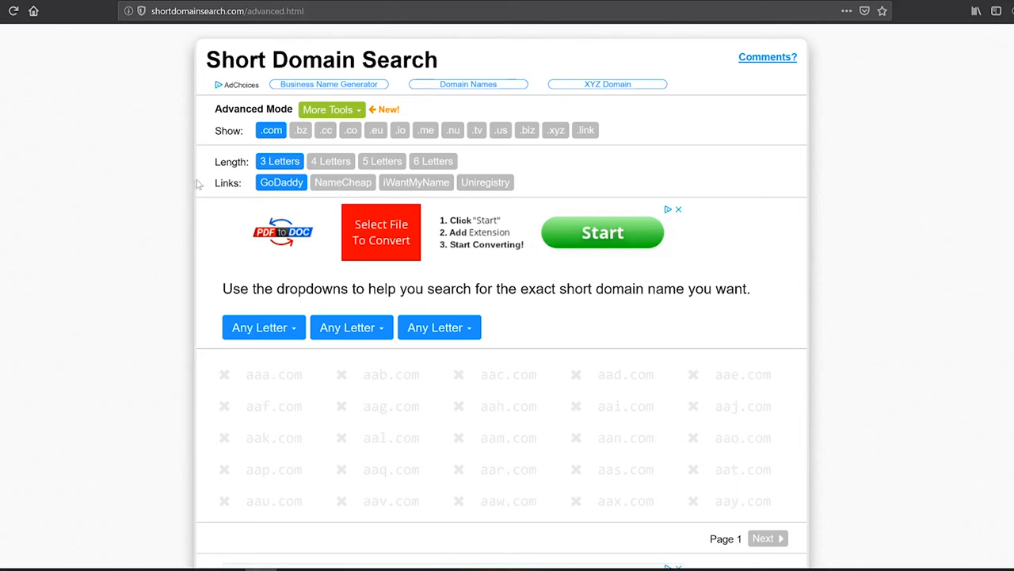
mouse_move(625, 374)
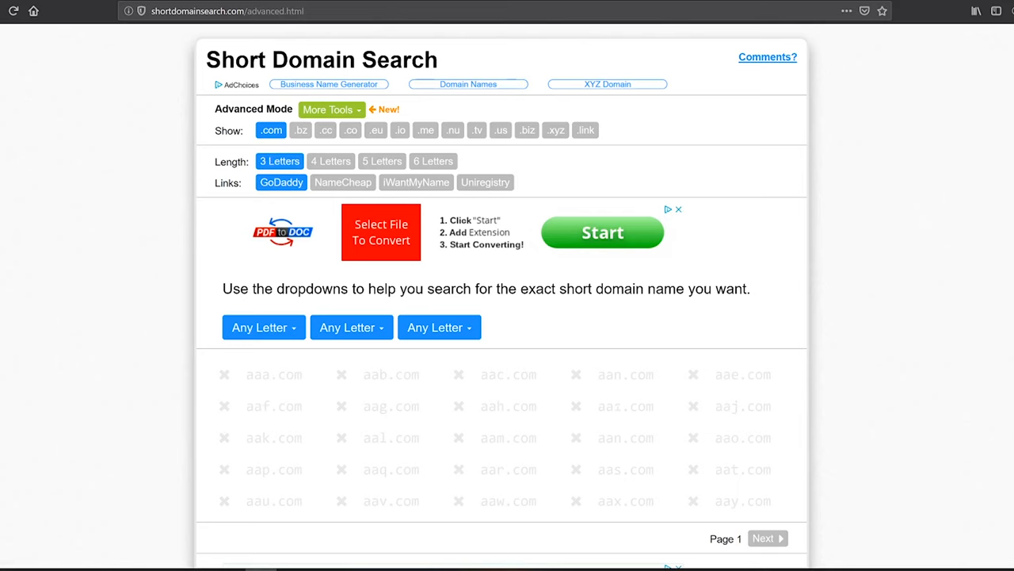
- Page through three-letter names in .com and .io, then switch to five-letter .com names
click(767, 539)
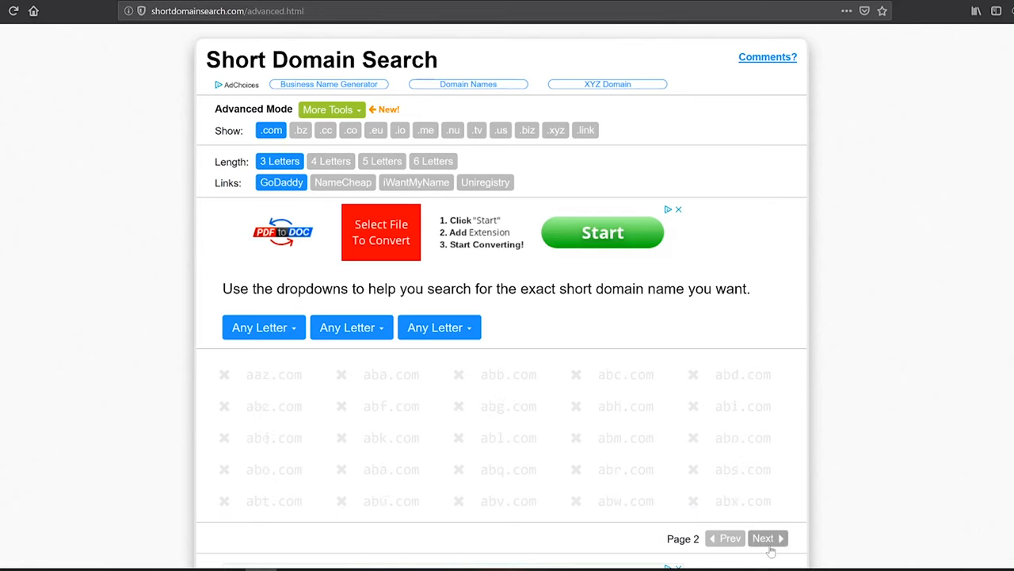
click(764, 539)
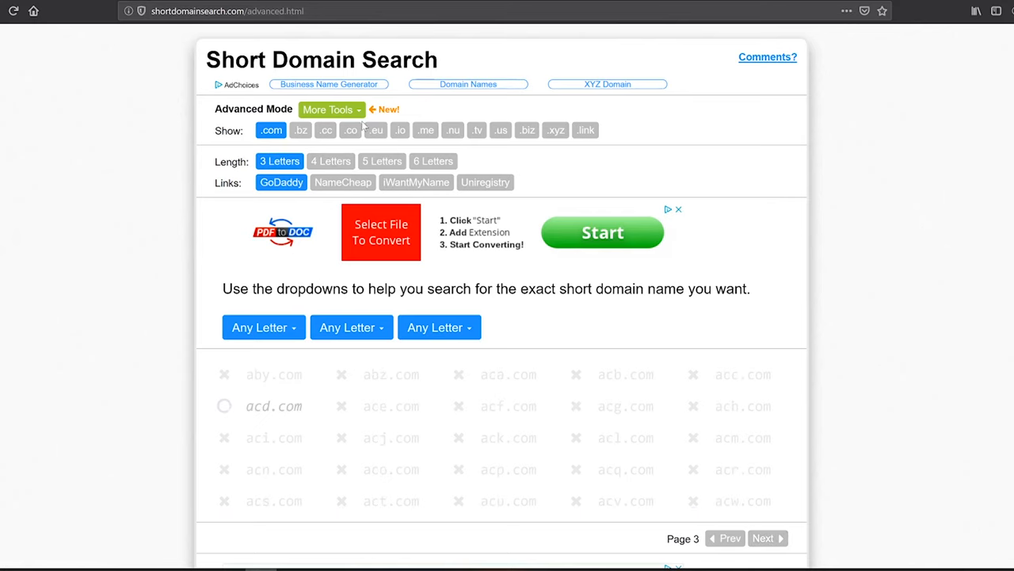
click(400, 130)
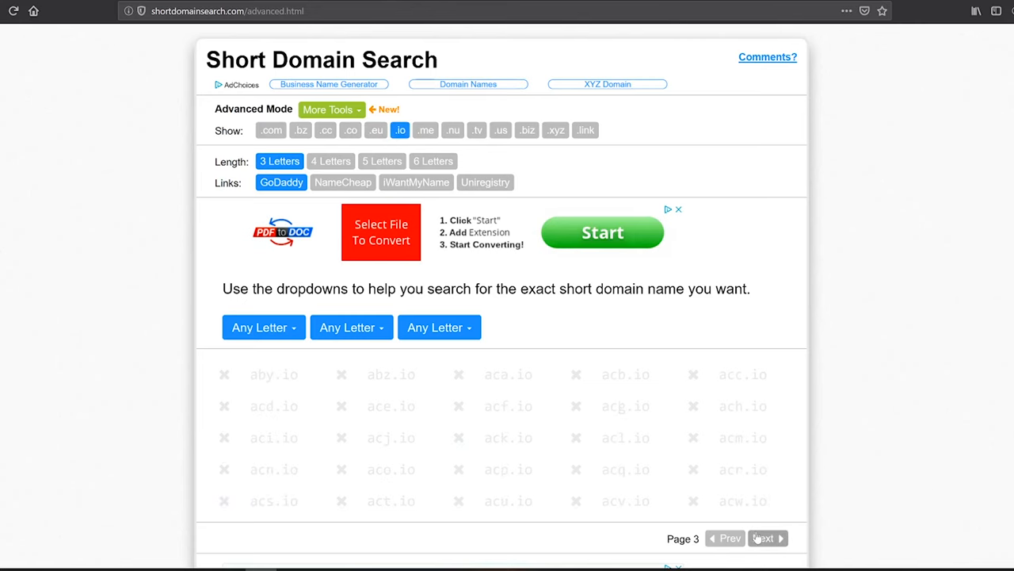
click(764, 539)
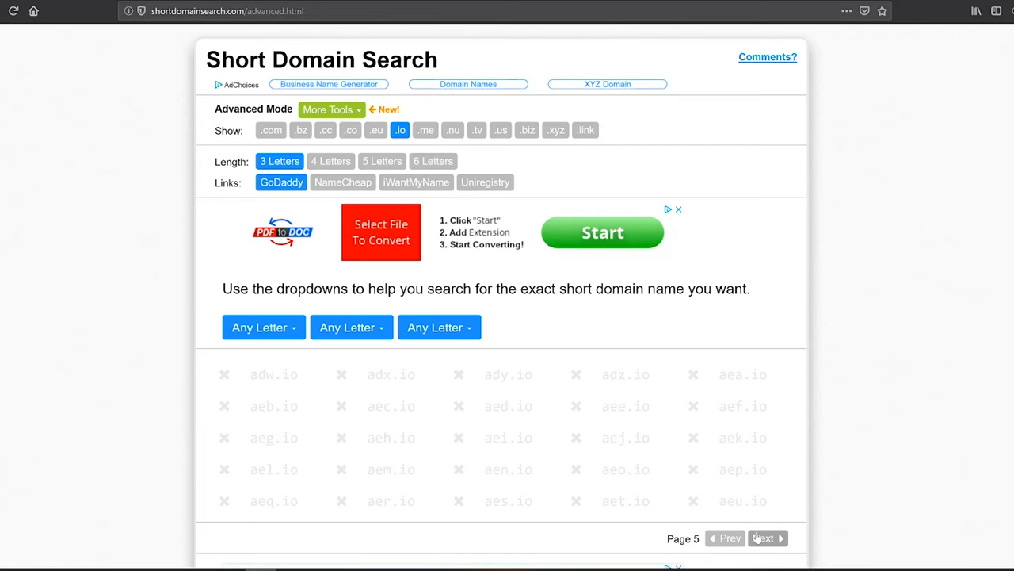
click(270, 130)
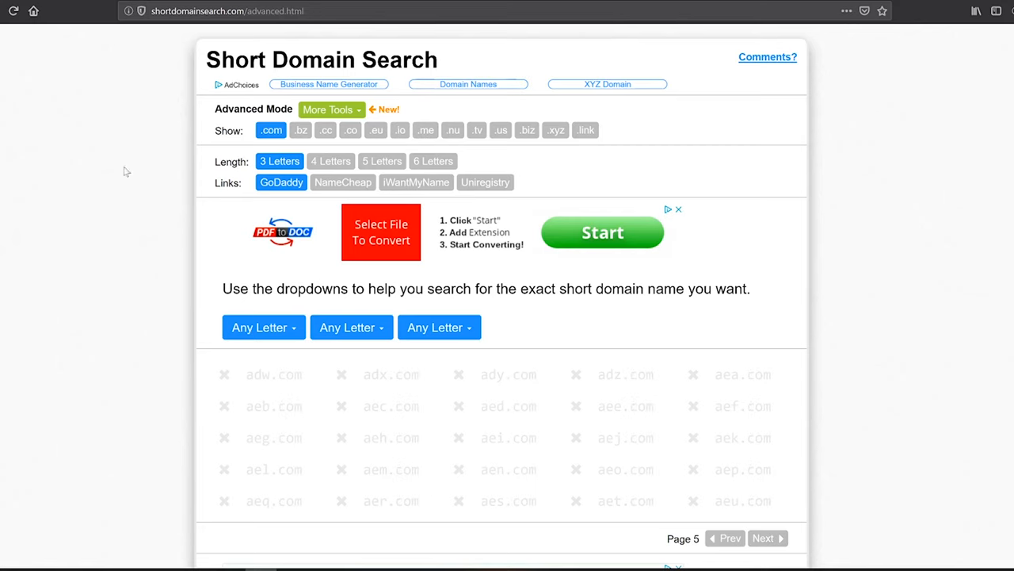
click(382, 162)
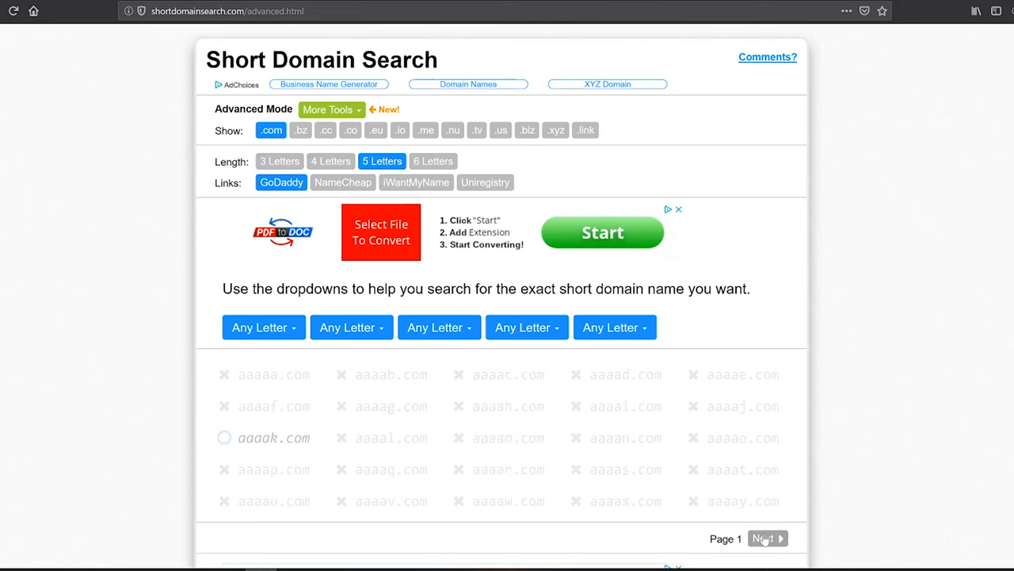
- Browse six-letter names across .bz, .cc and .com endings, paging forward through results
click(764, 539)
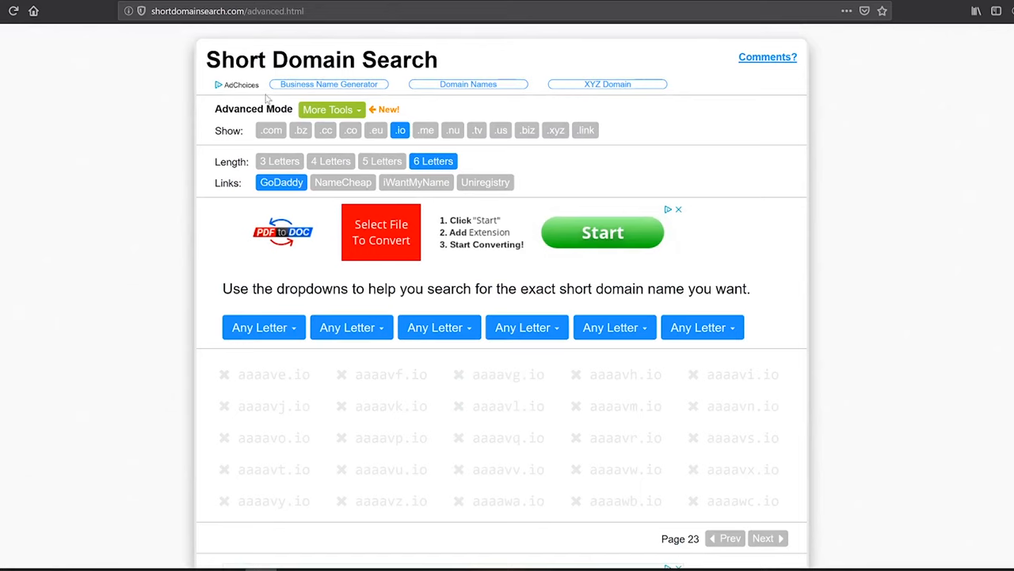
click(301, 130)
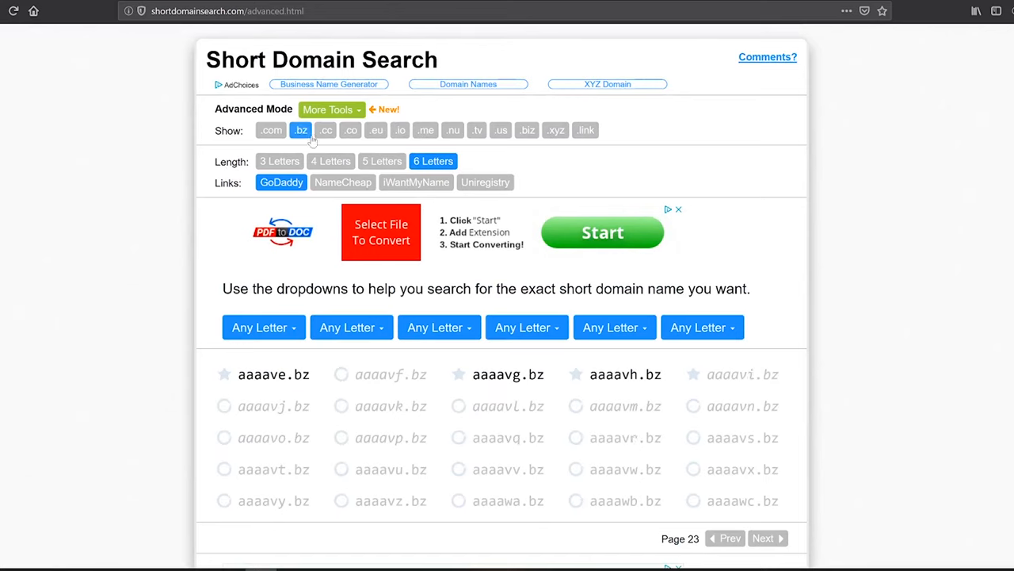
click(326, 130)
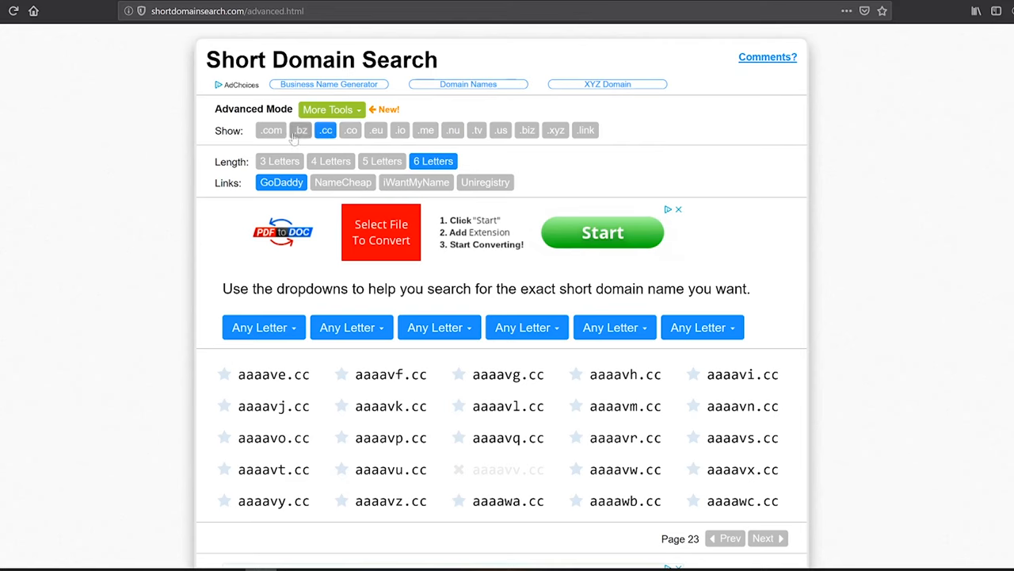
click(269, 130)
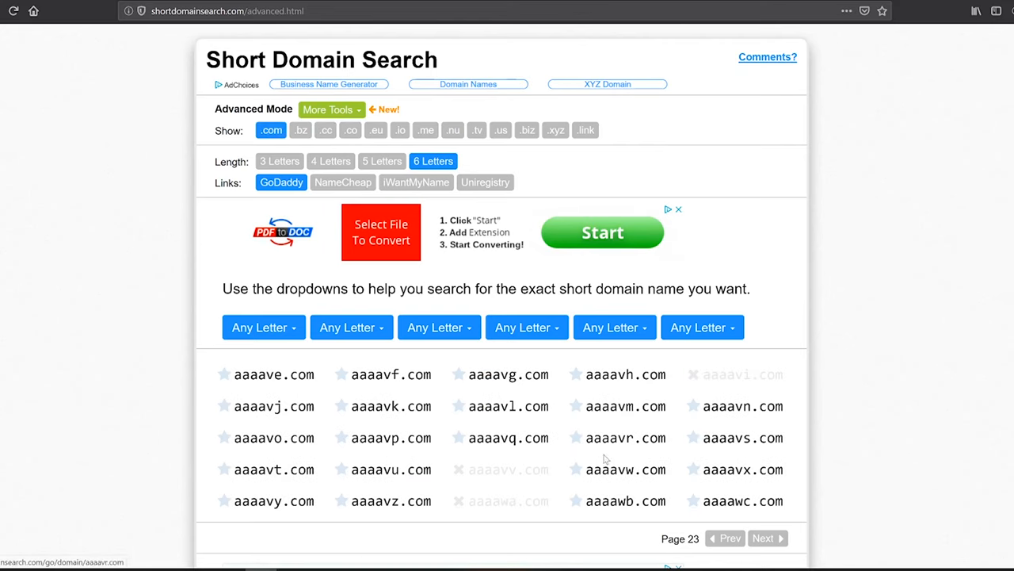
click(763, 539)
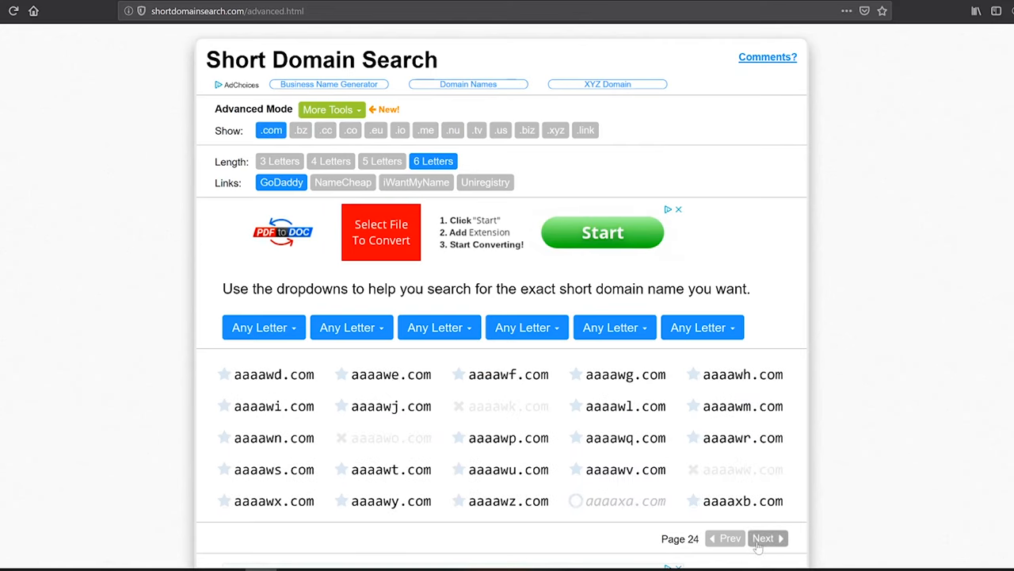
click(764, 539)
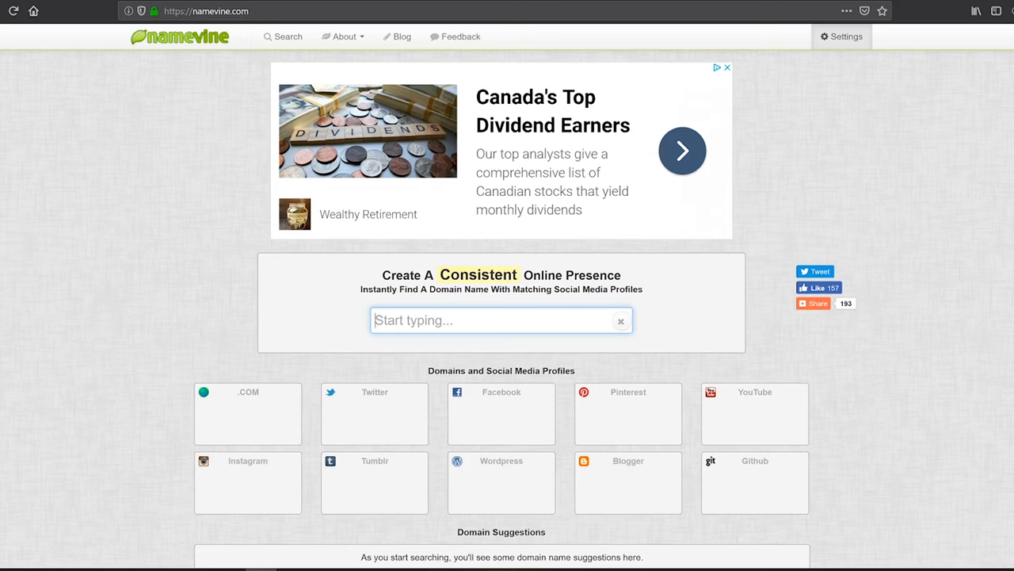
- Check 'furniturestoretoronto' availability on Namevine for .com and social profiles
text(f)
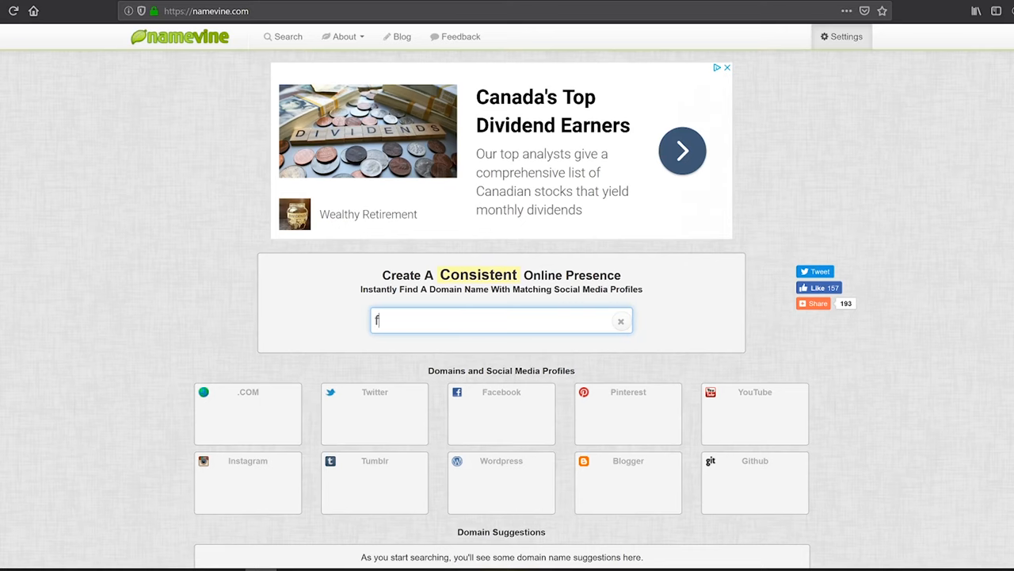
text(urnit)
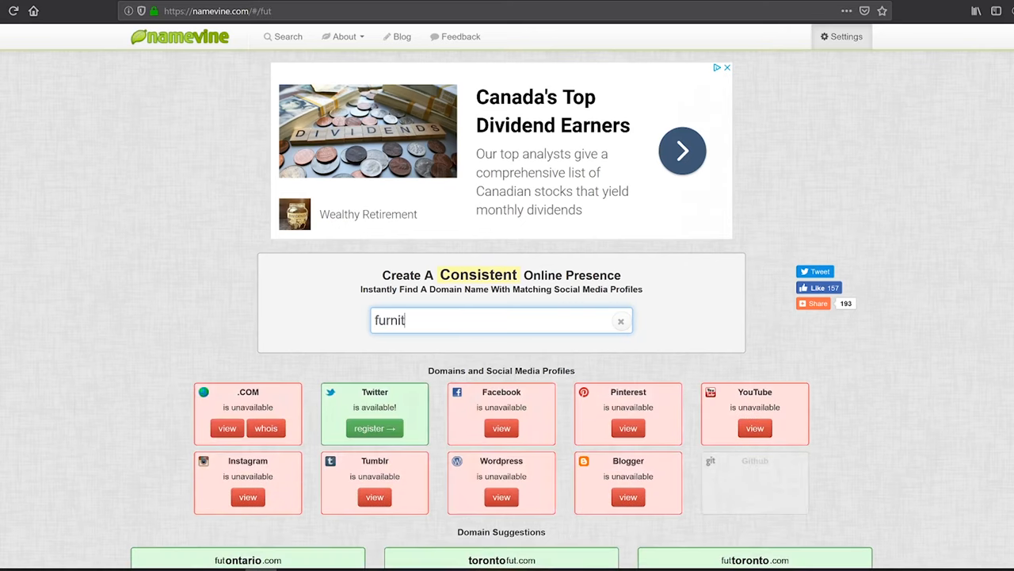
text(urestoretorot)
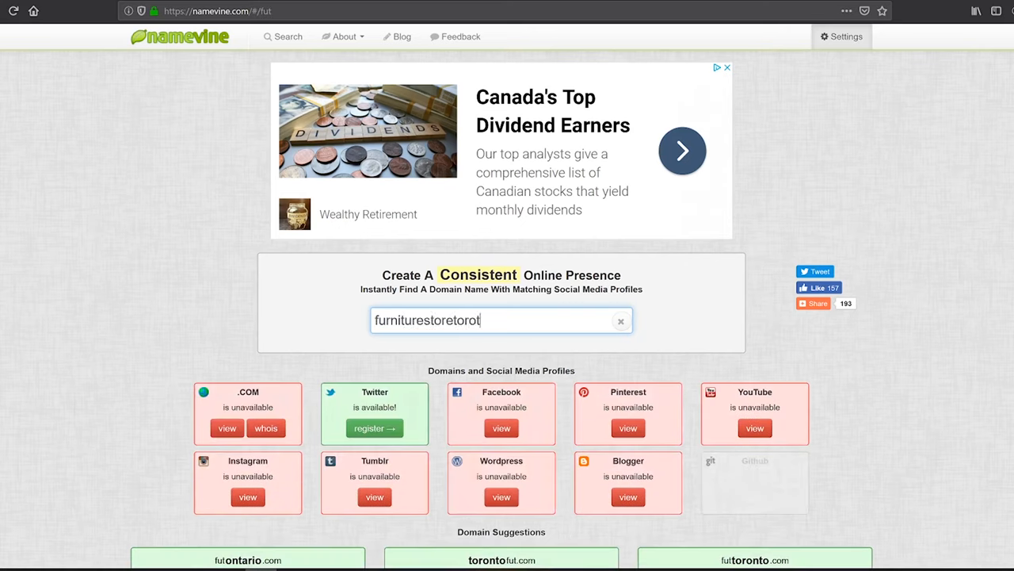
key(BackSpace)
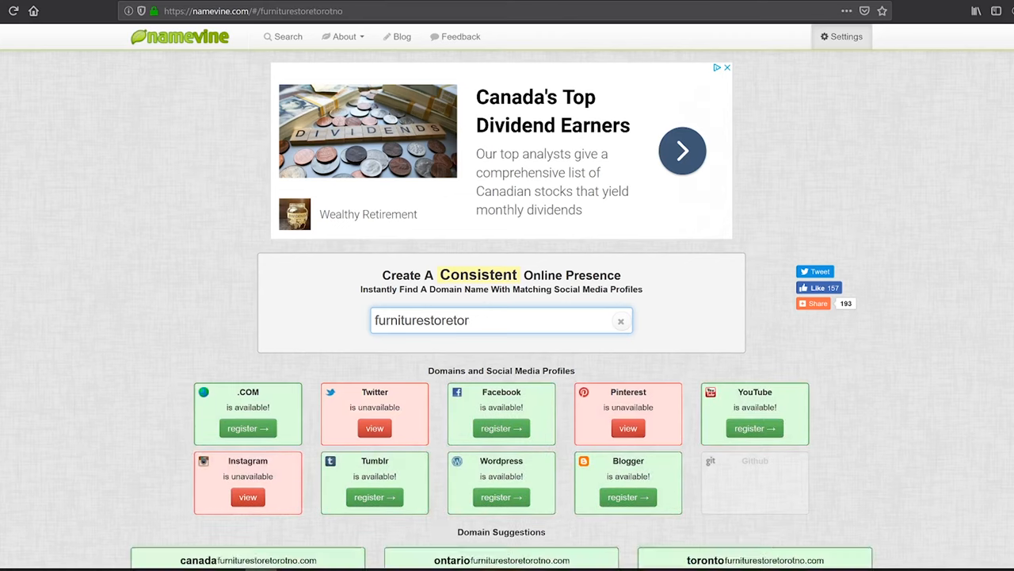
text(onto)
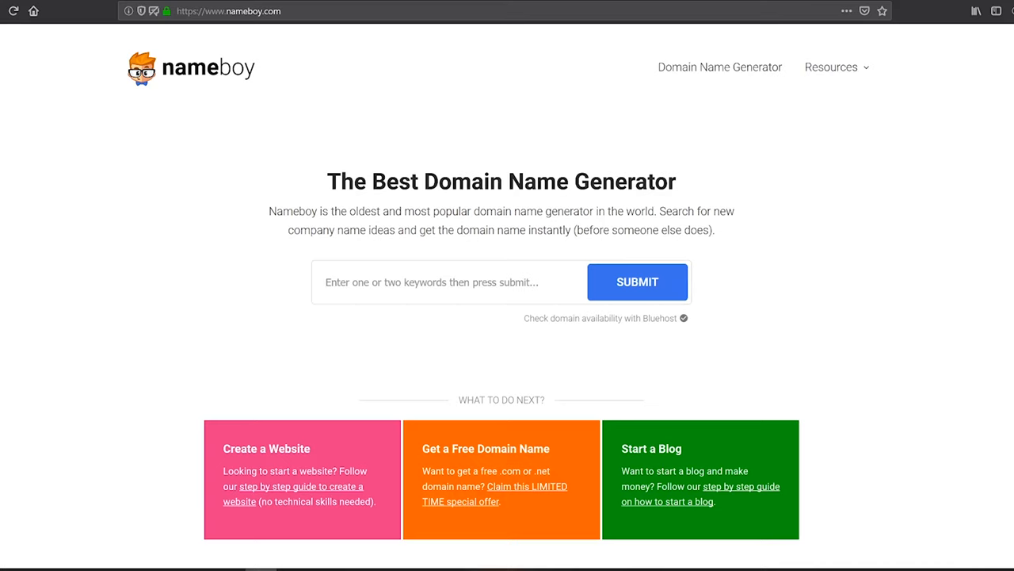
- Generate Nameboy name ideas for 'furniture store toronto' and browse the results
text(furniture s)
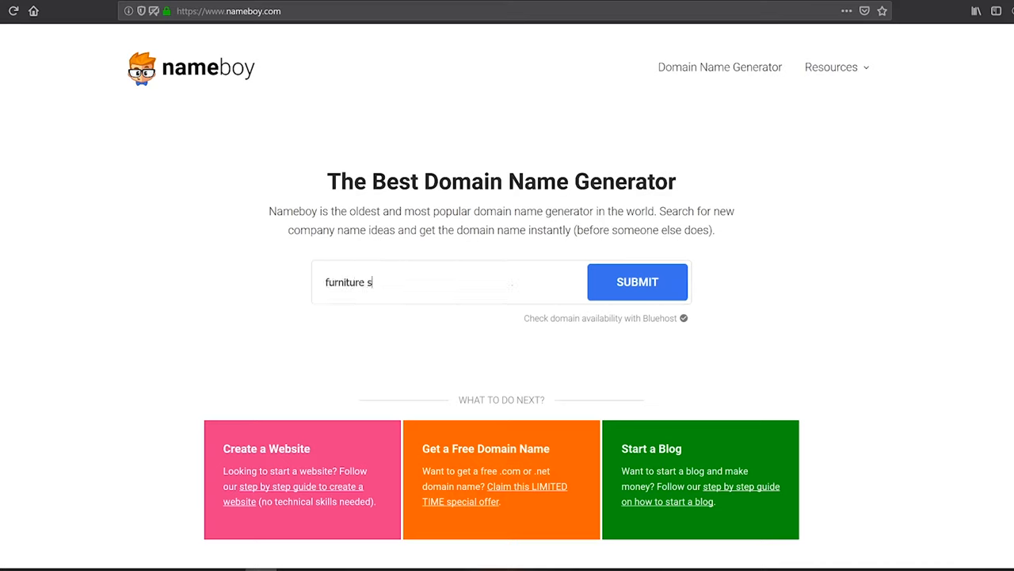
text(tore toront)
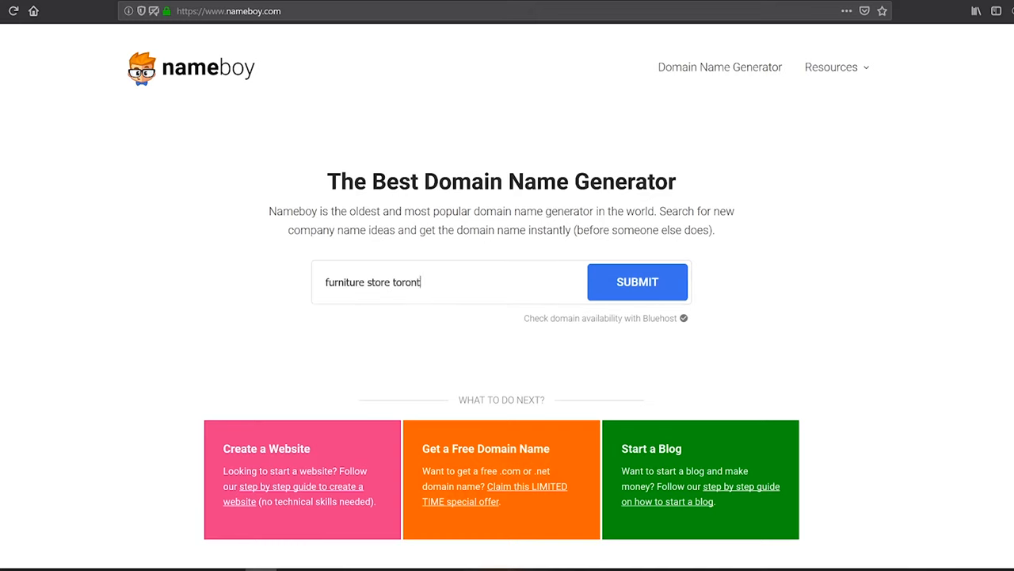
click(637, 282)
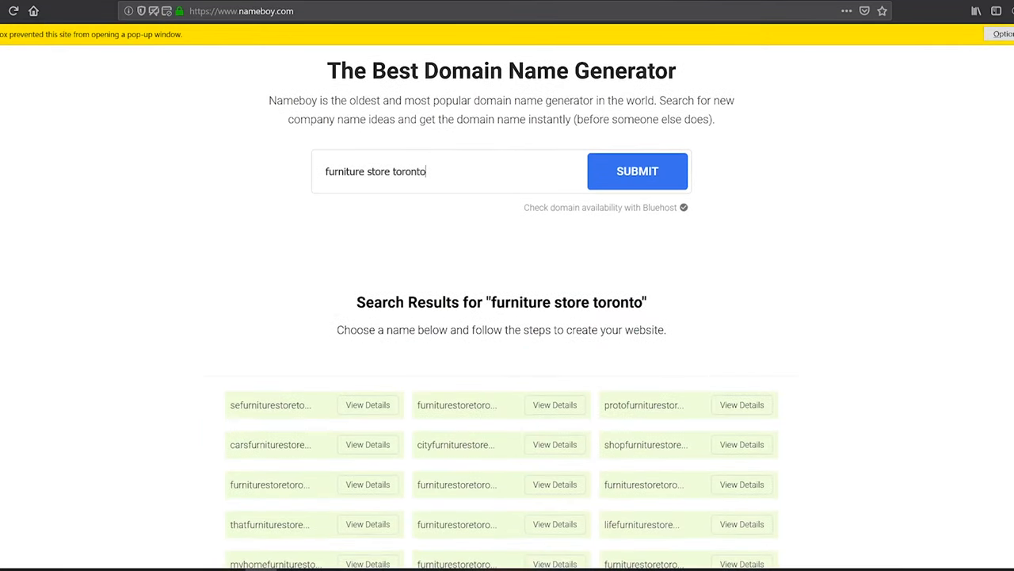
scroll(down, 3)
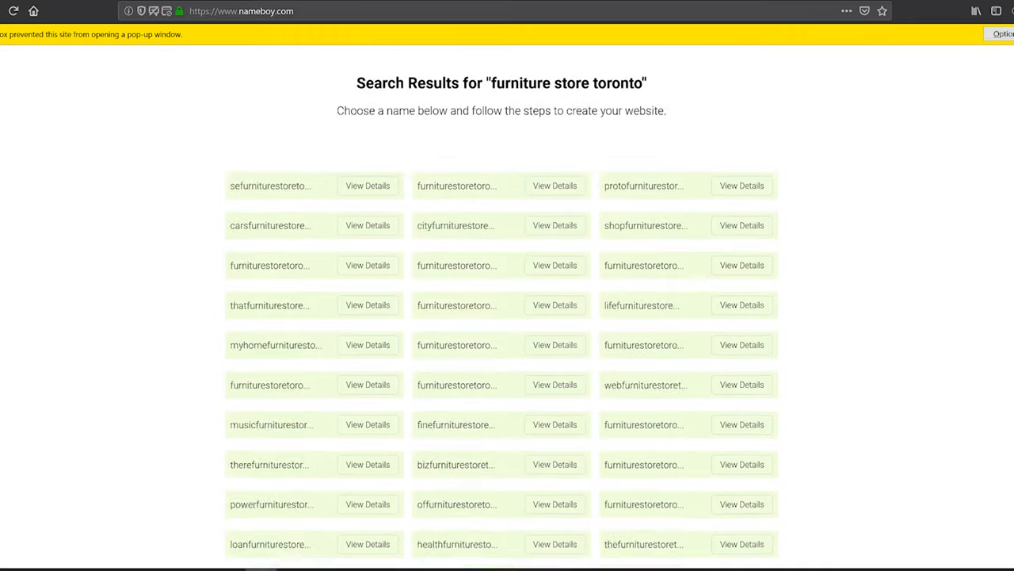
scroll(down, 3)
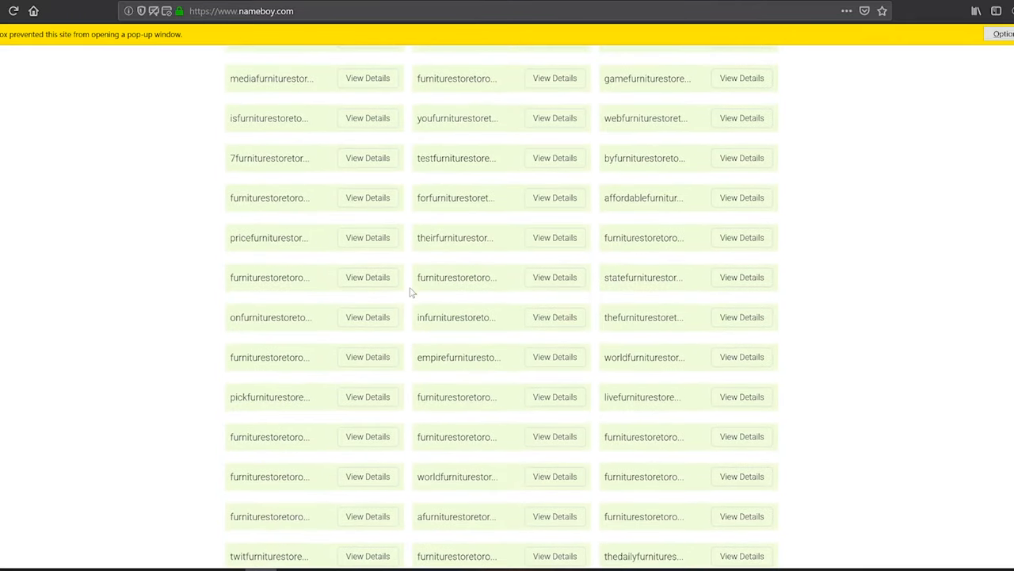
scroll(down, 3)
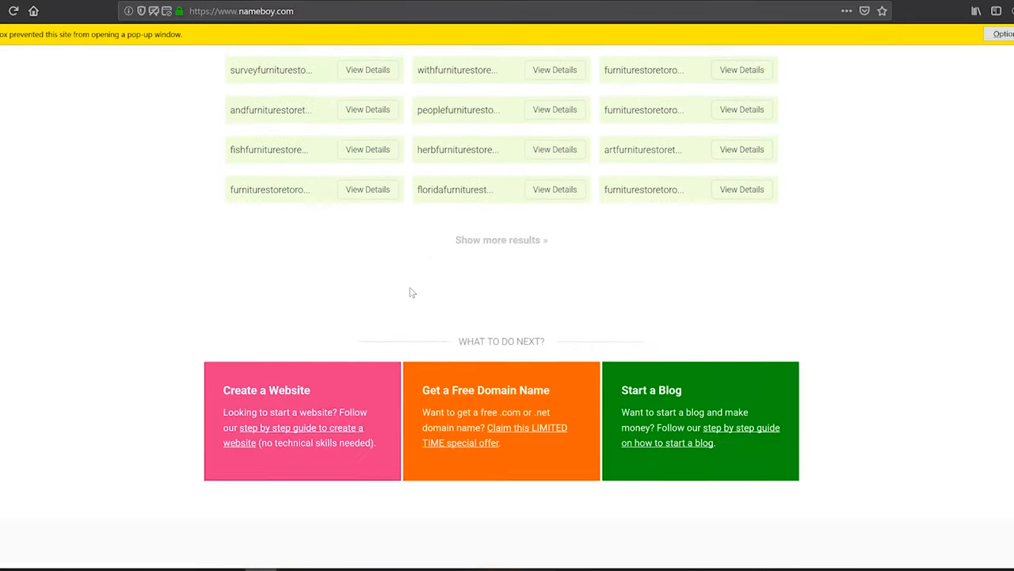
scroll(up, 3)
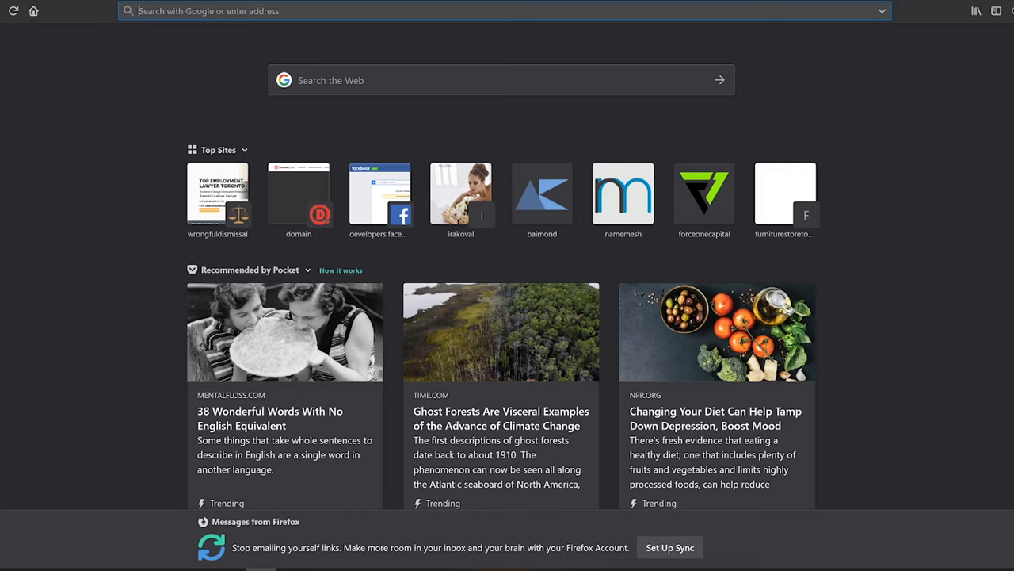
- Navigate to vertixmedia.com via the address bar and review the agency homepage
text(vertixmedia.com)
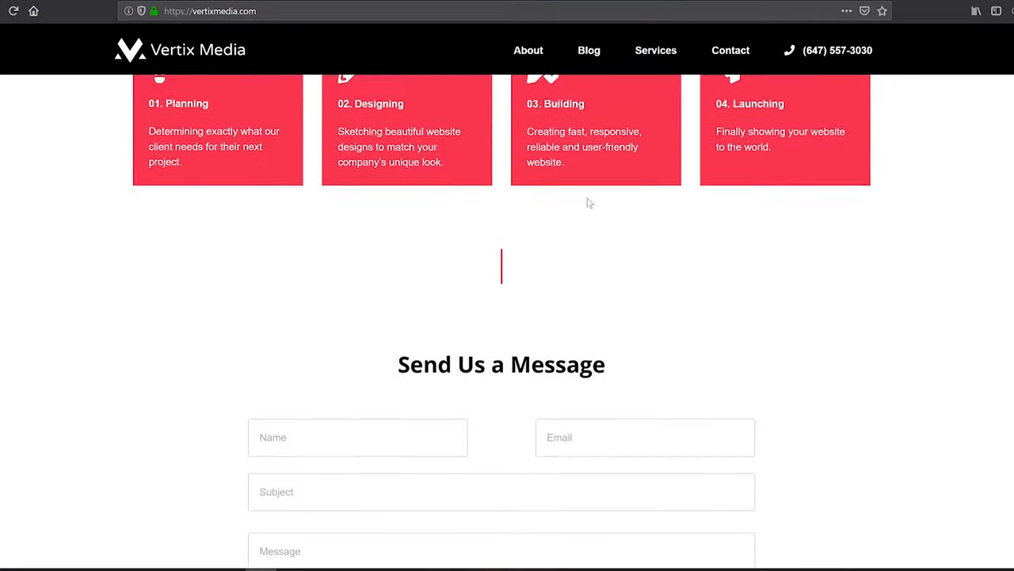
scroll(up, 3)
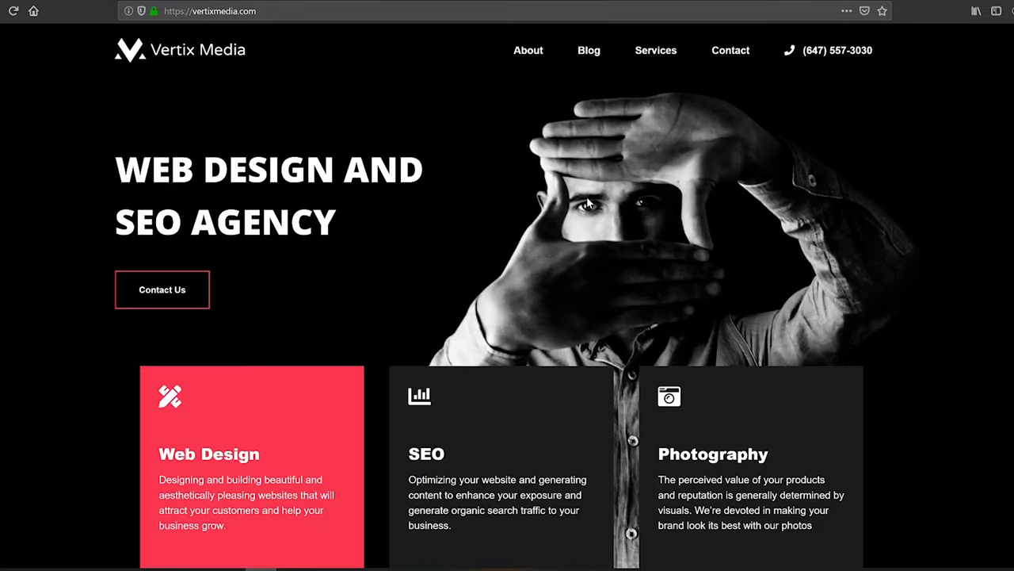